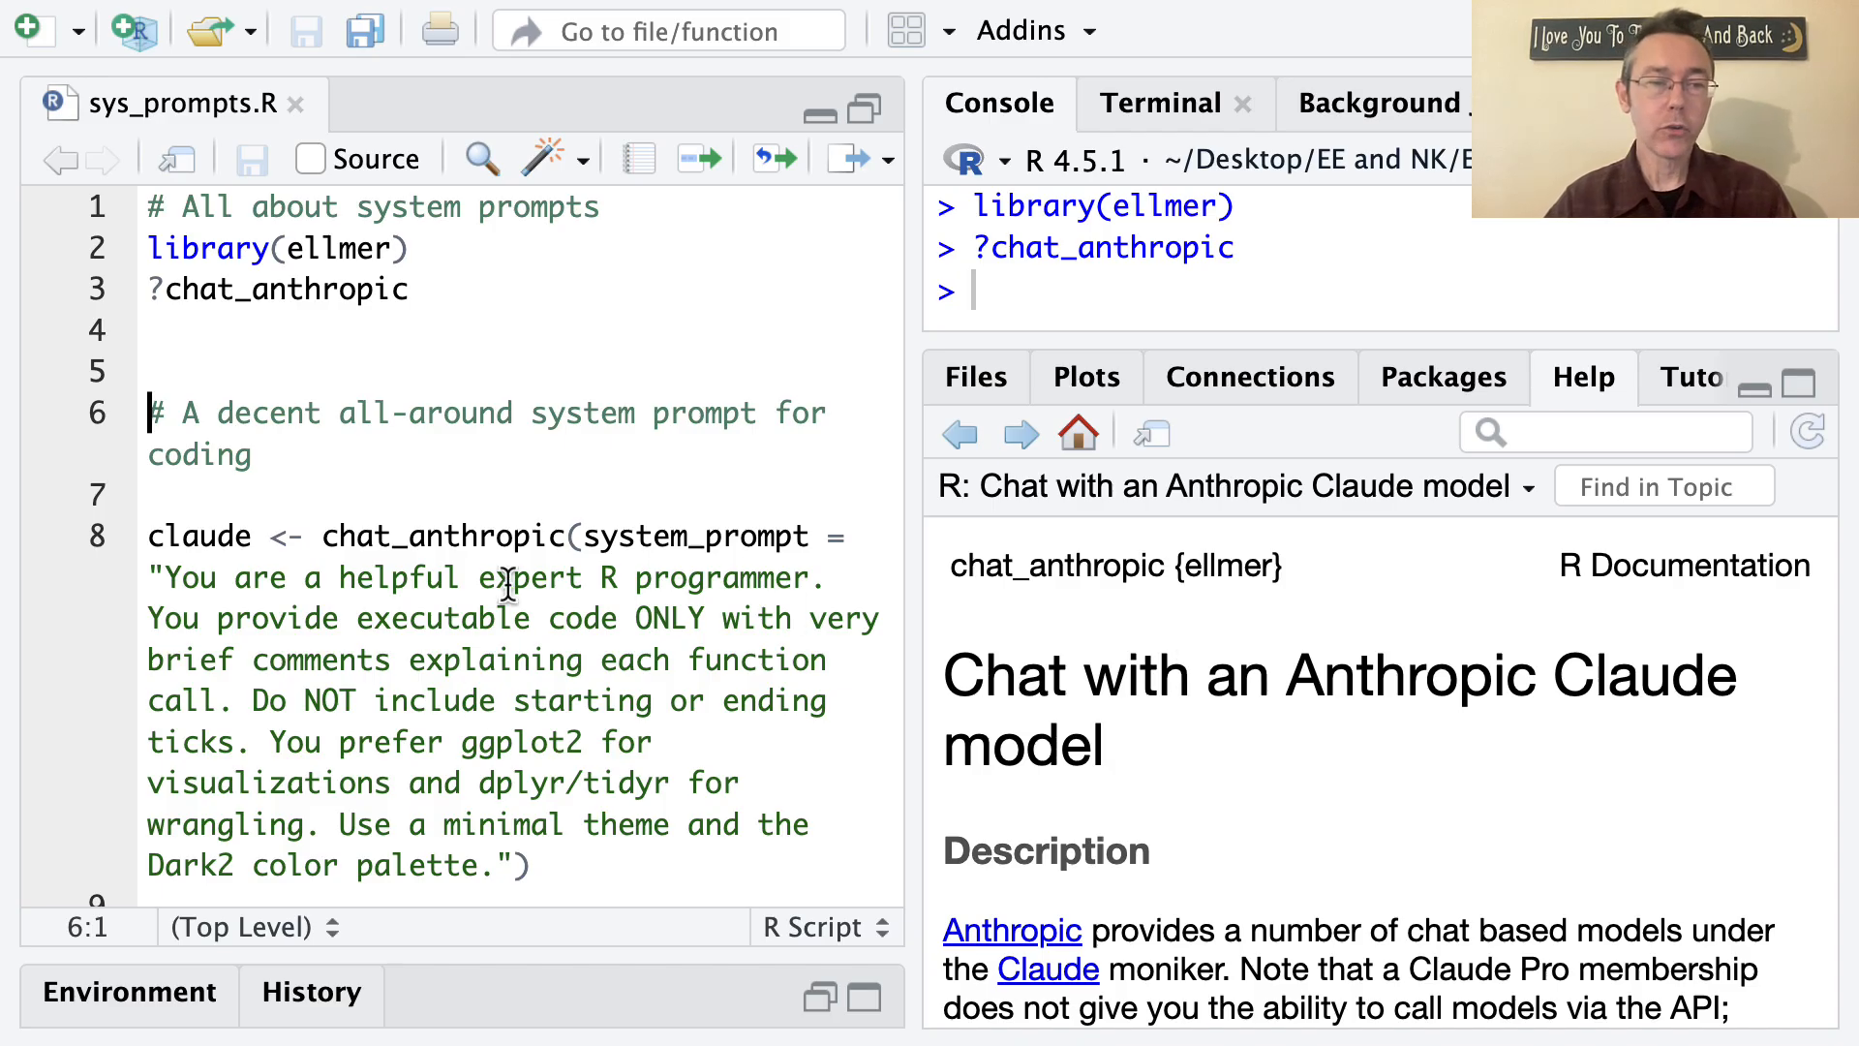
Step: Scroll the chat_anthropic help to Usage and highlight the system_prompt argument
left_click(624, 535)
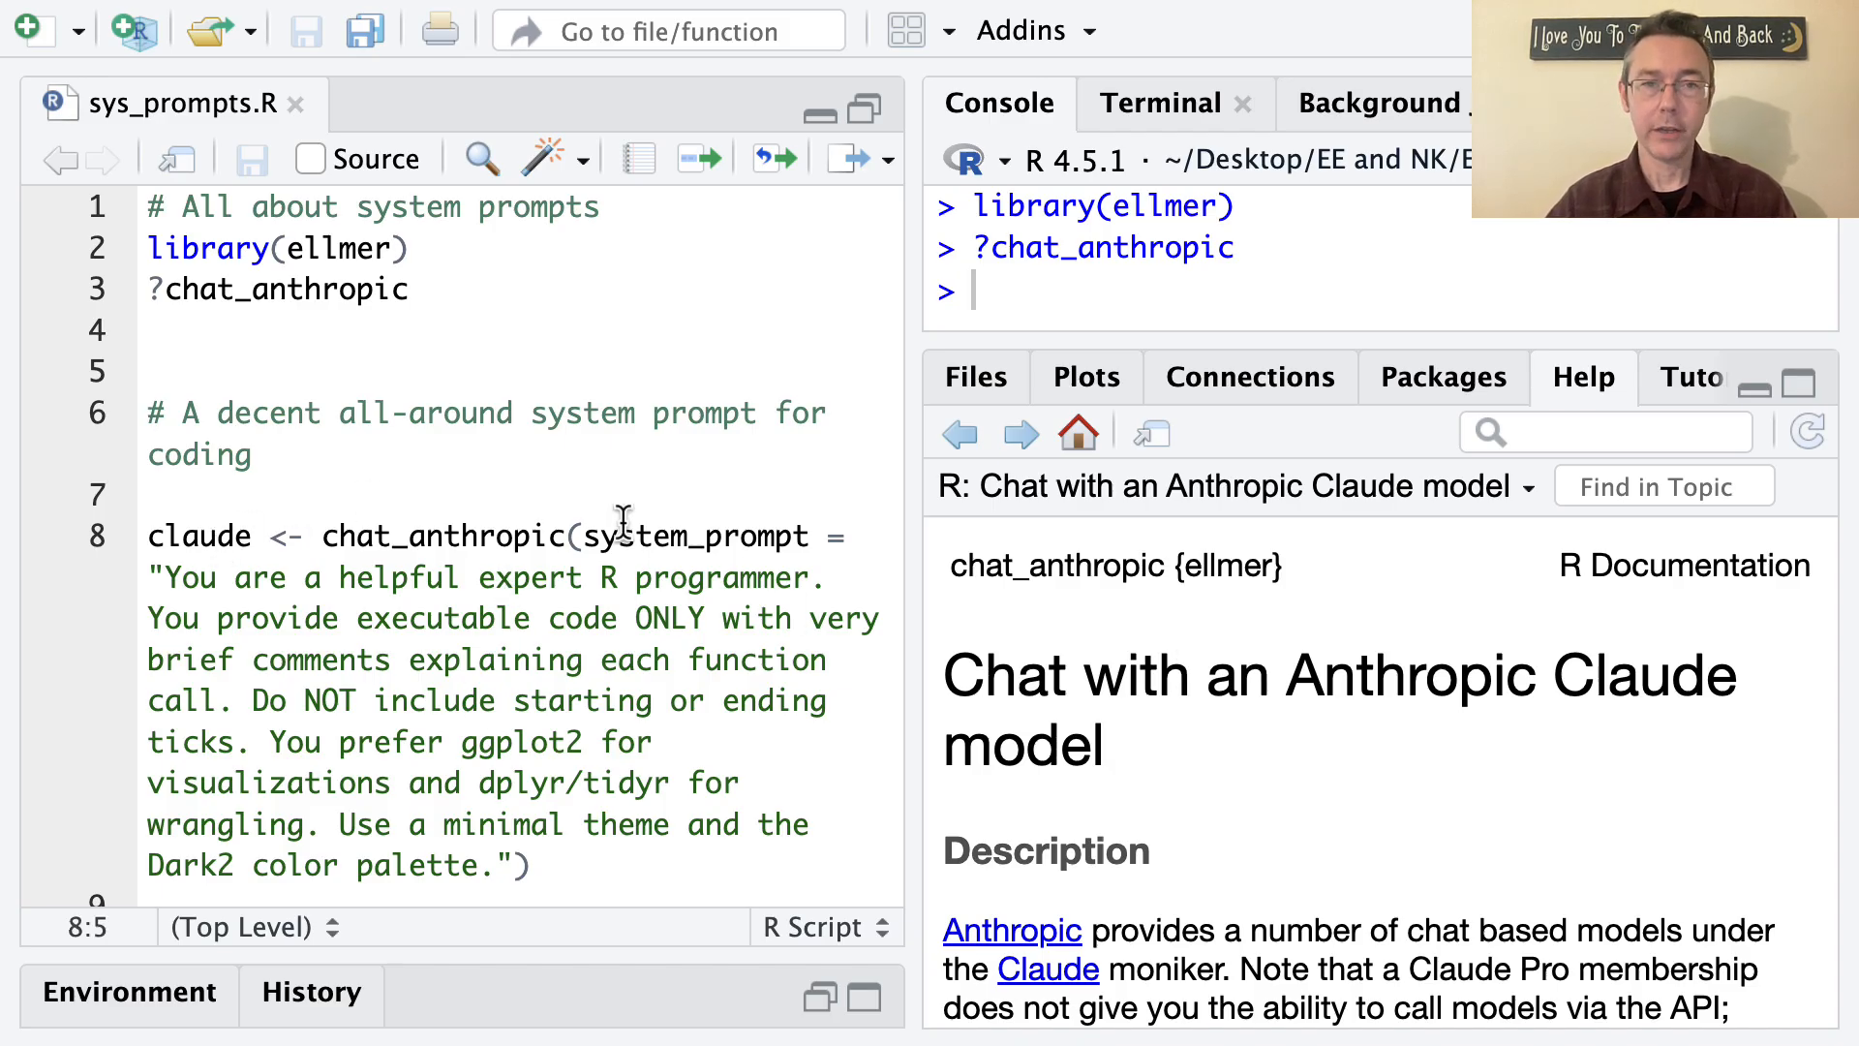
scroll("down", 3)
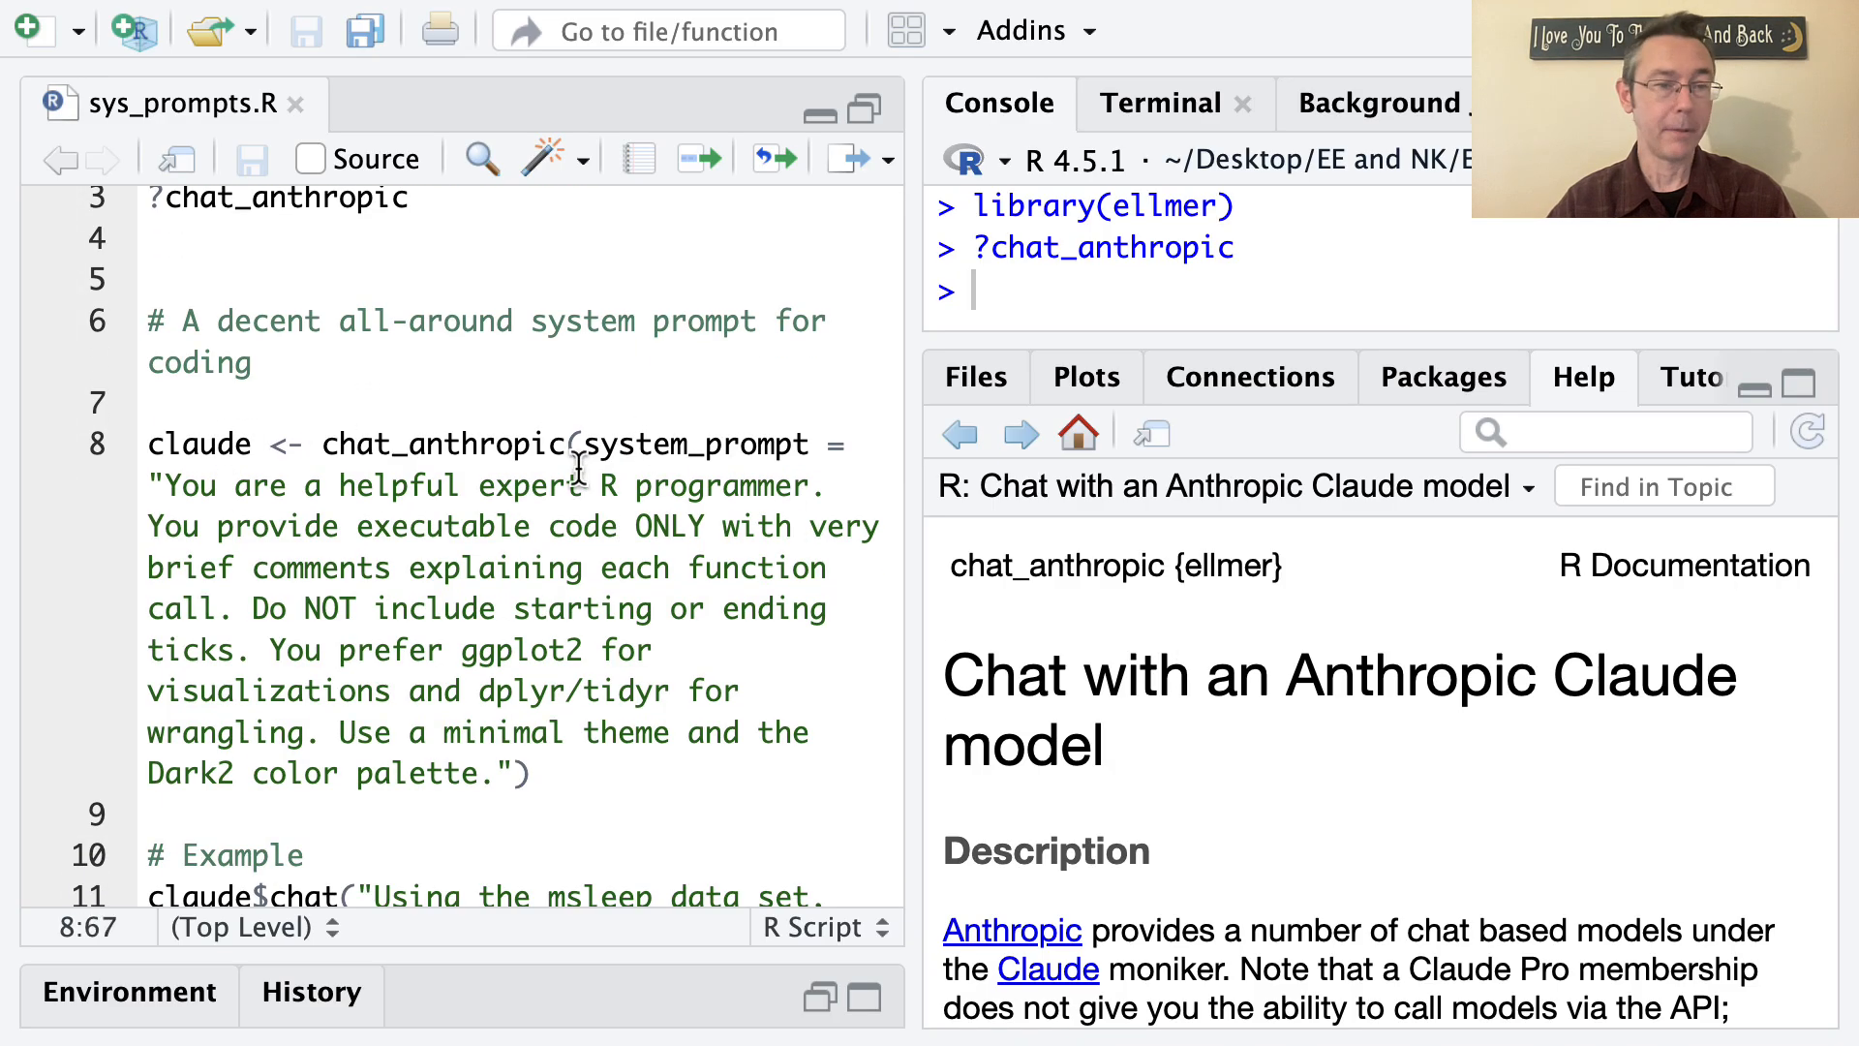
scroll("down", 3)
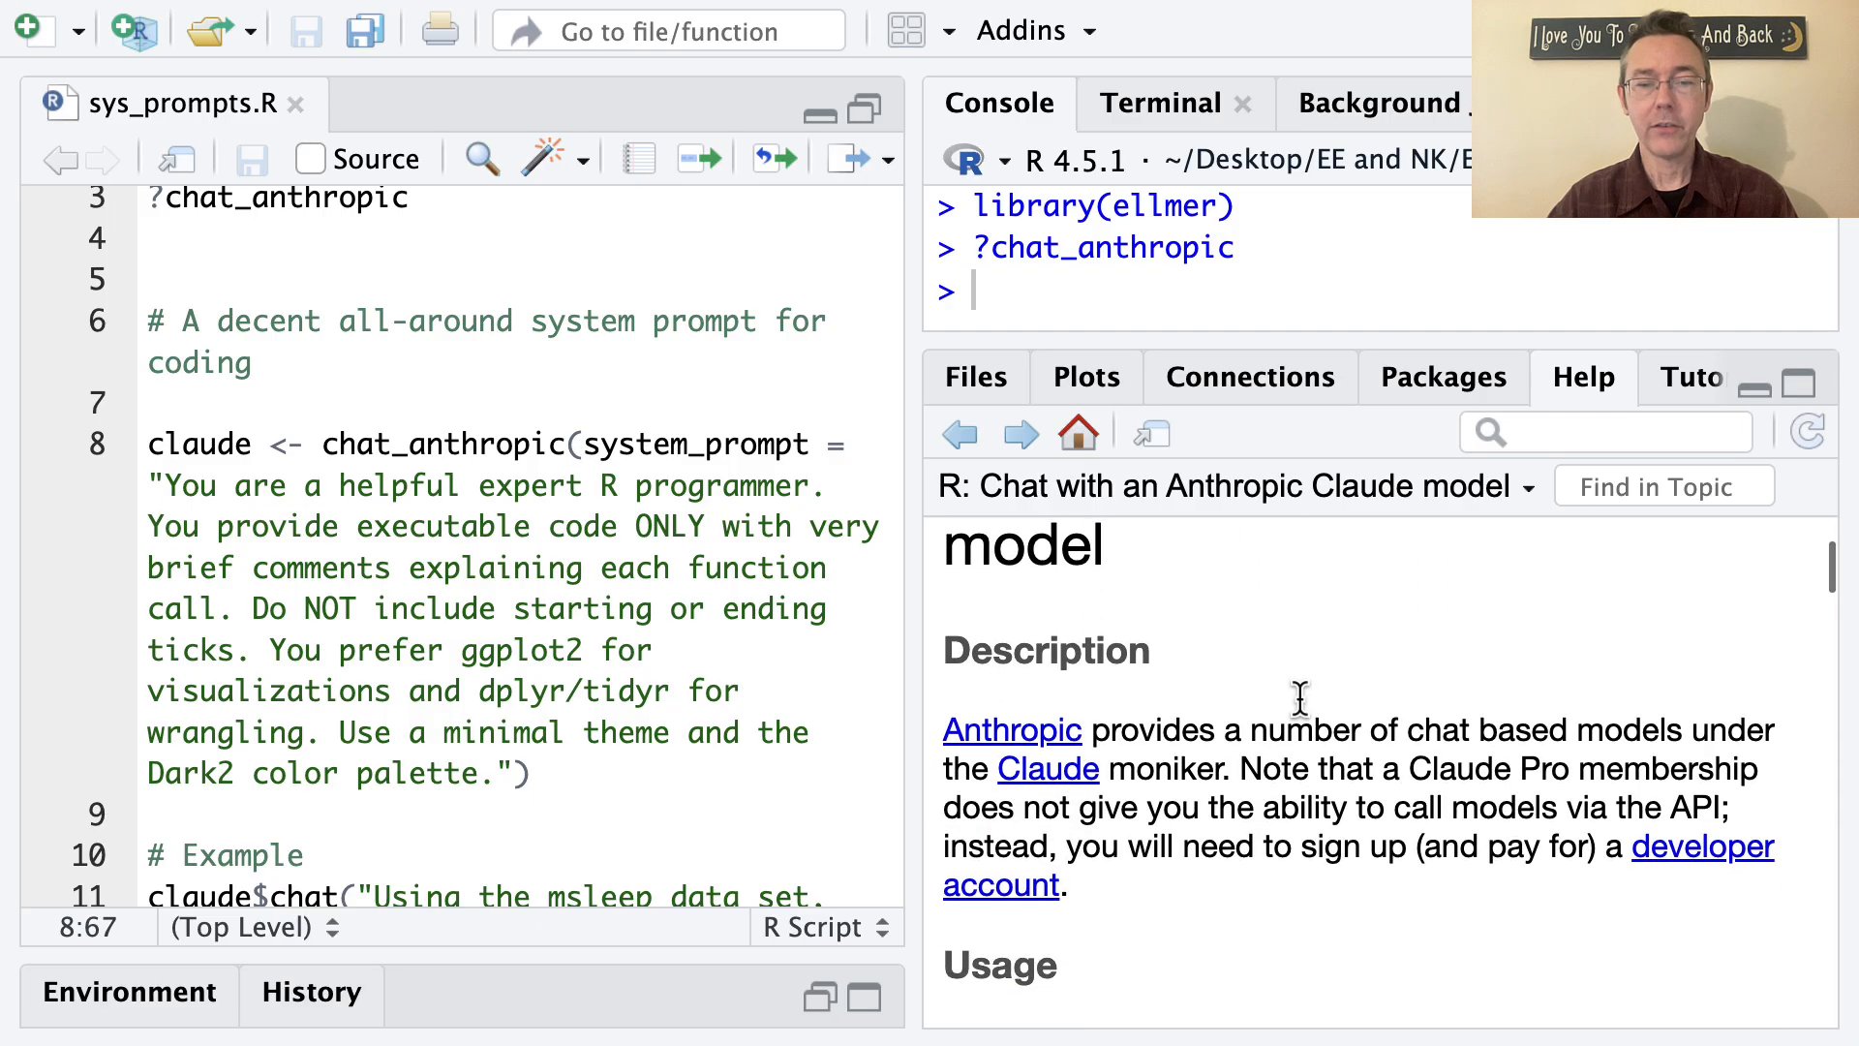
scroll("down", 3)
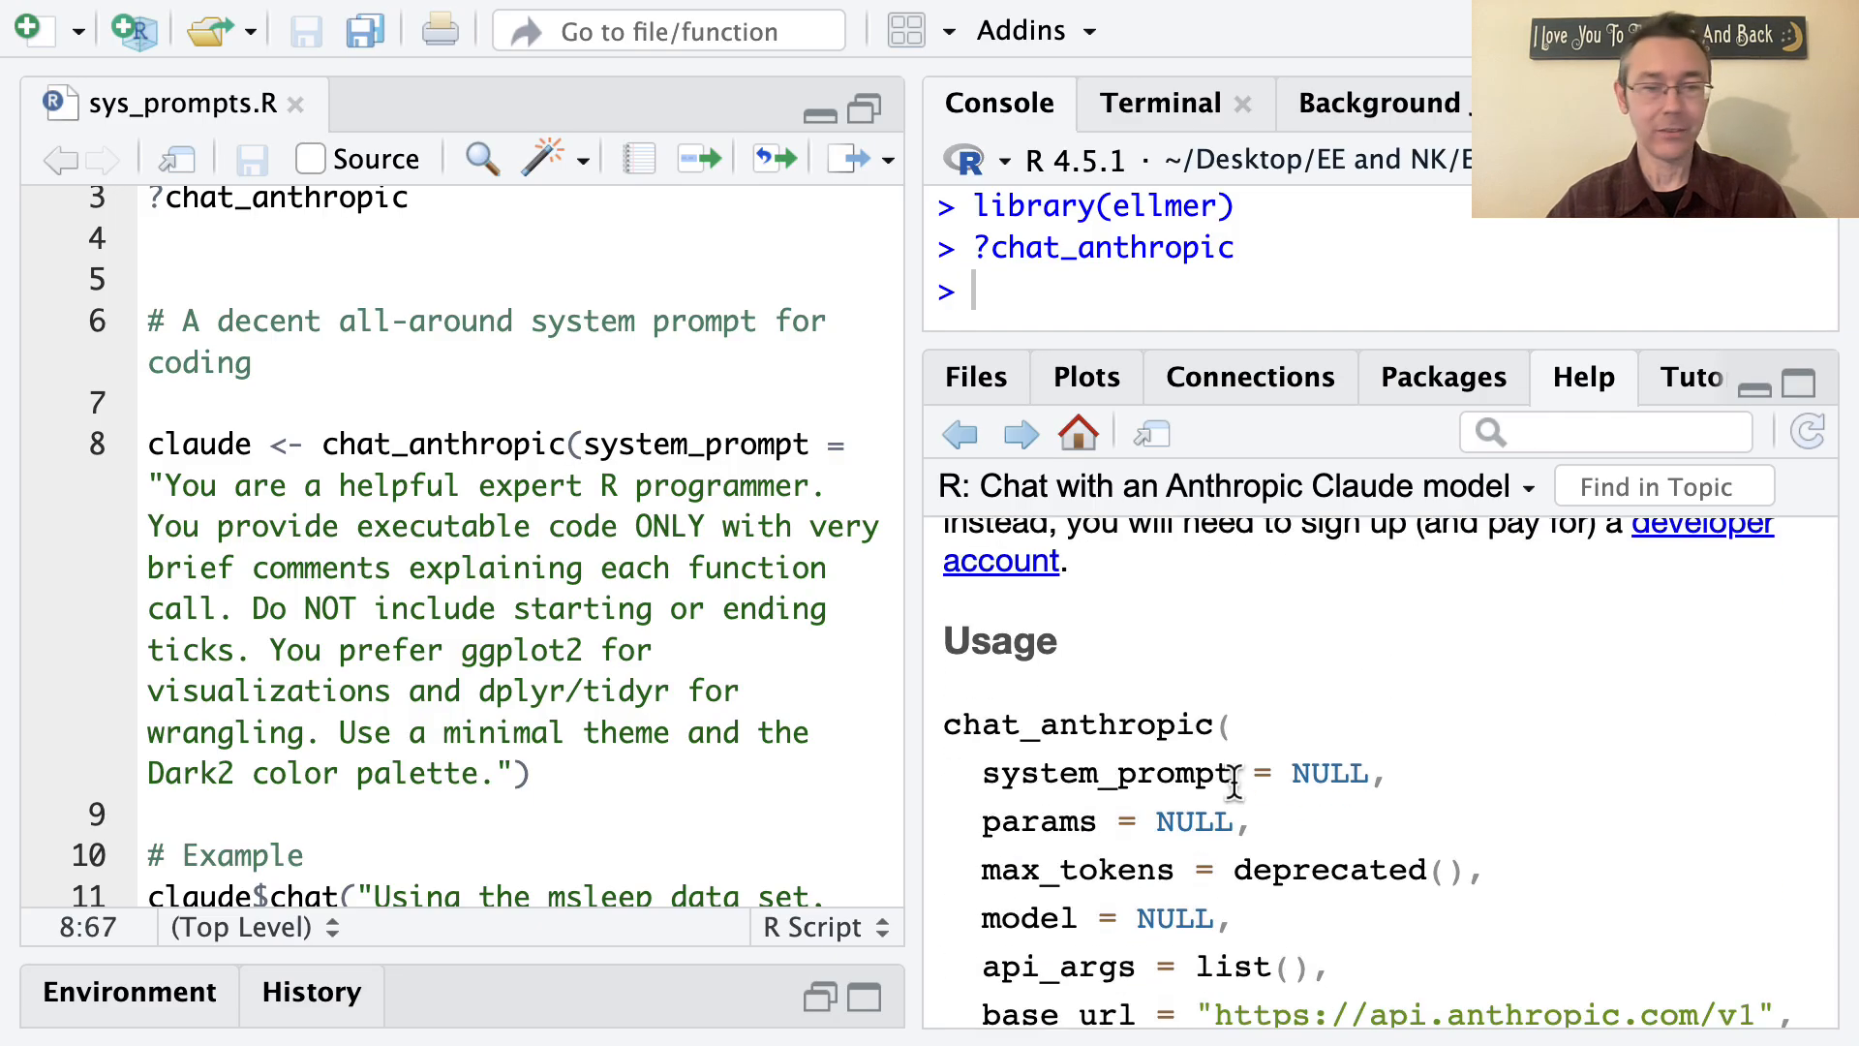
double_click(1103, 772)
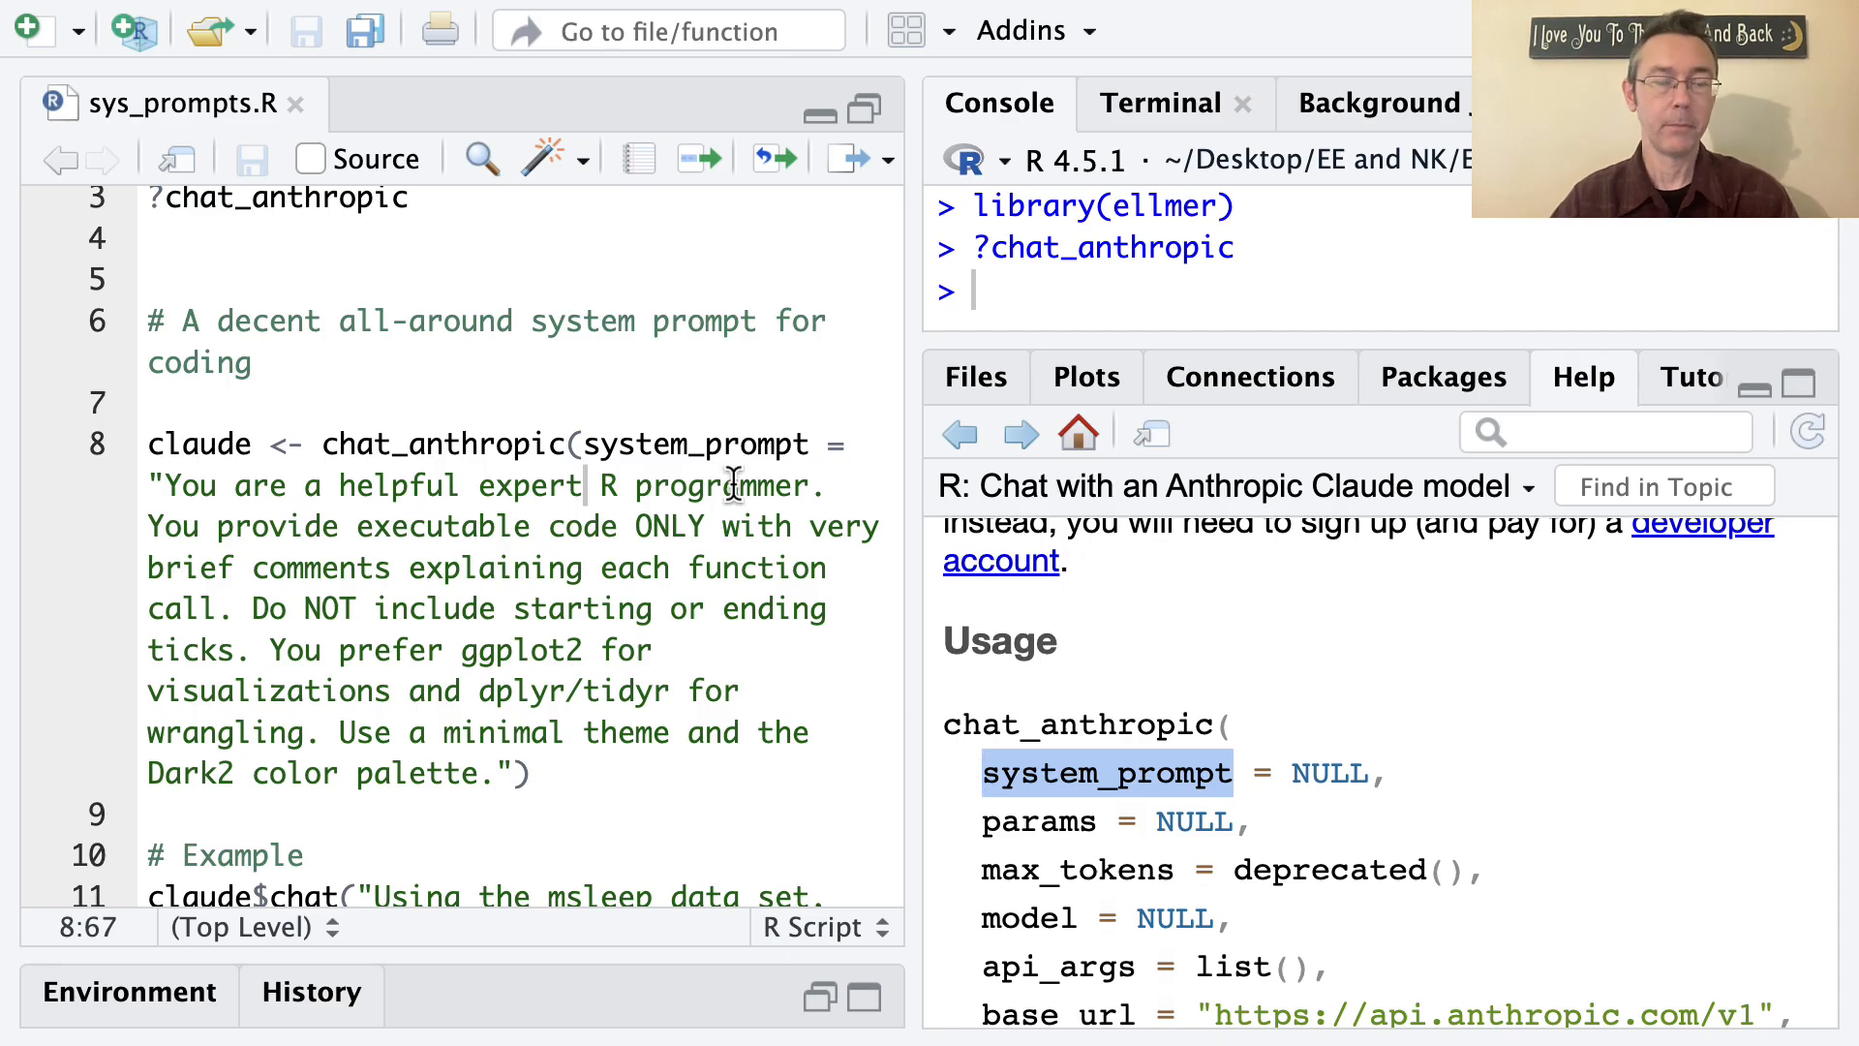
left_click(528, 773)
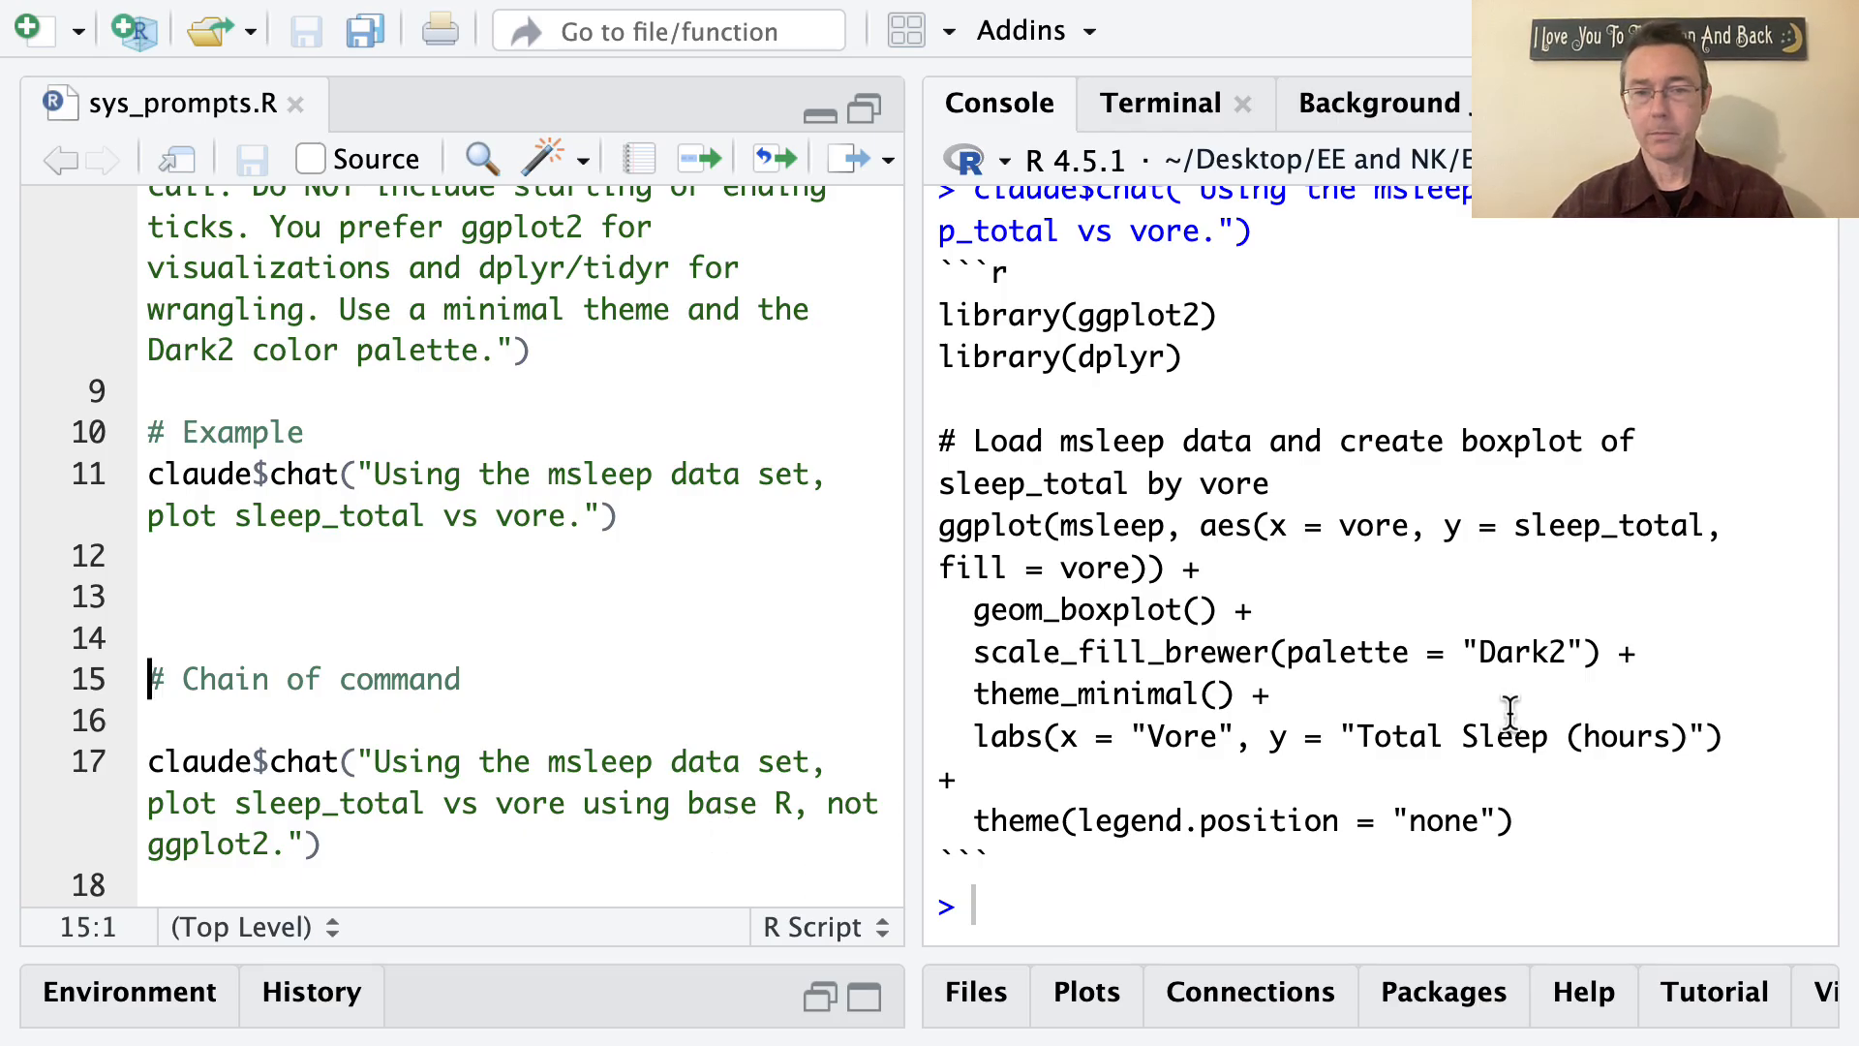
mouse_move(1521, 820)
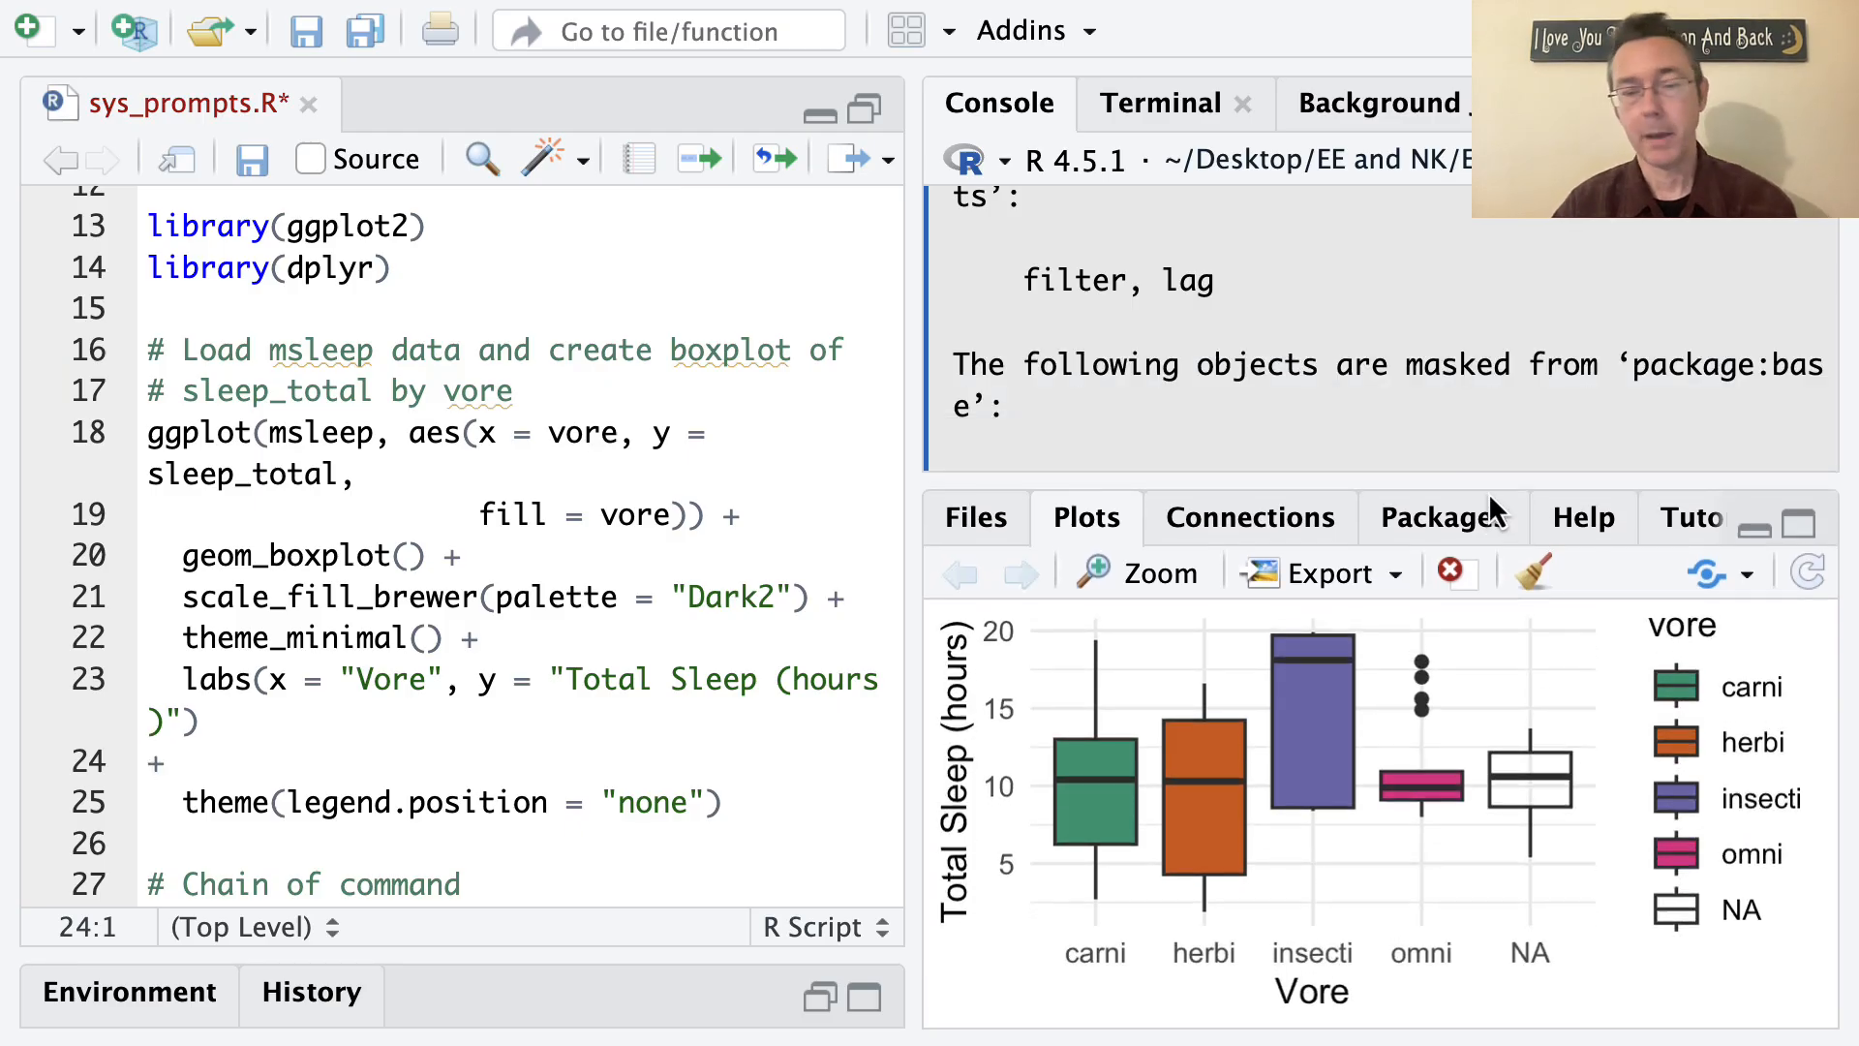
mouse_move(1531, 712)
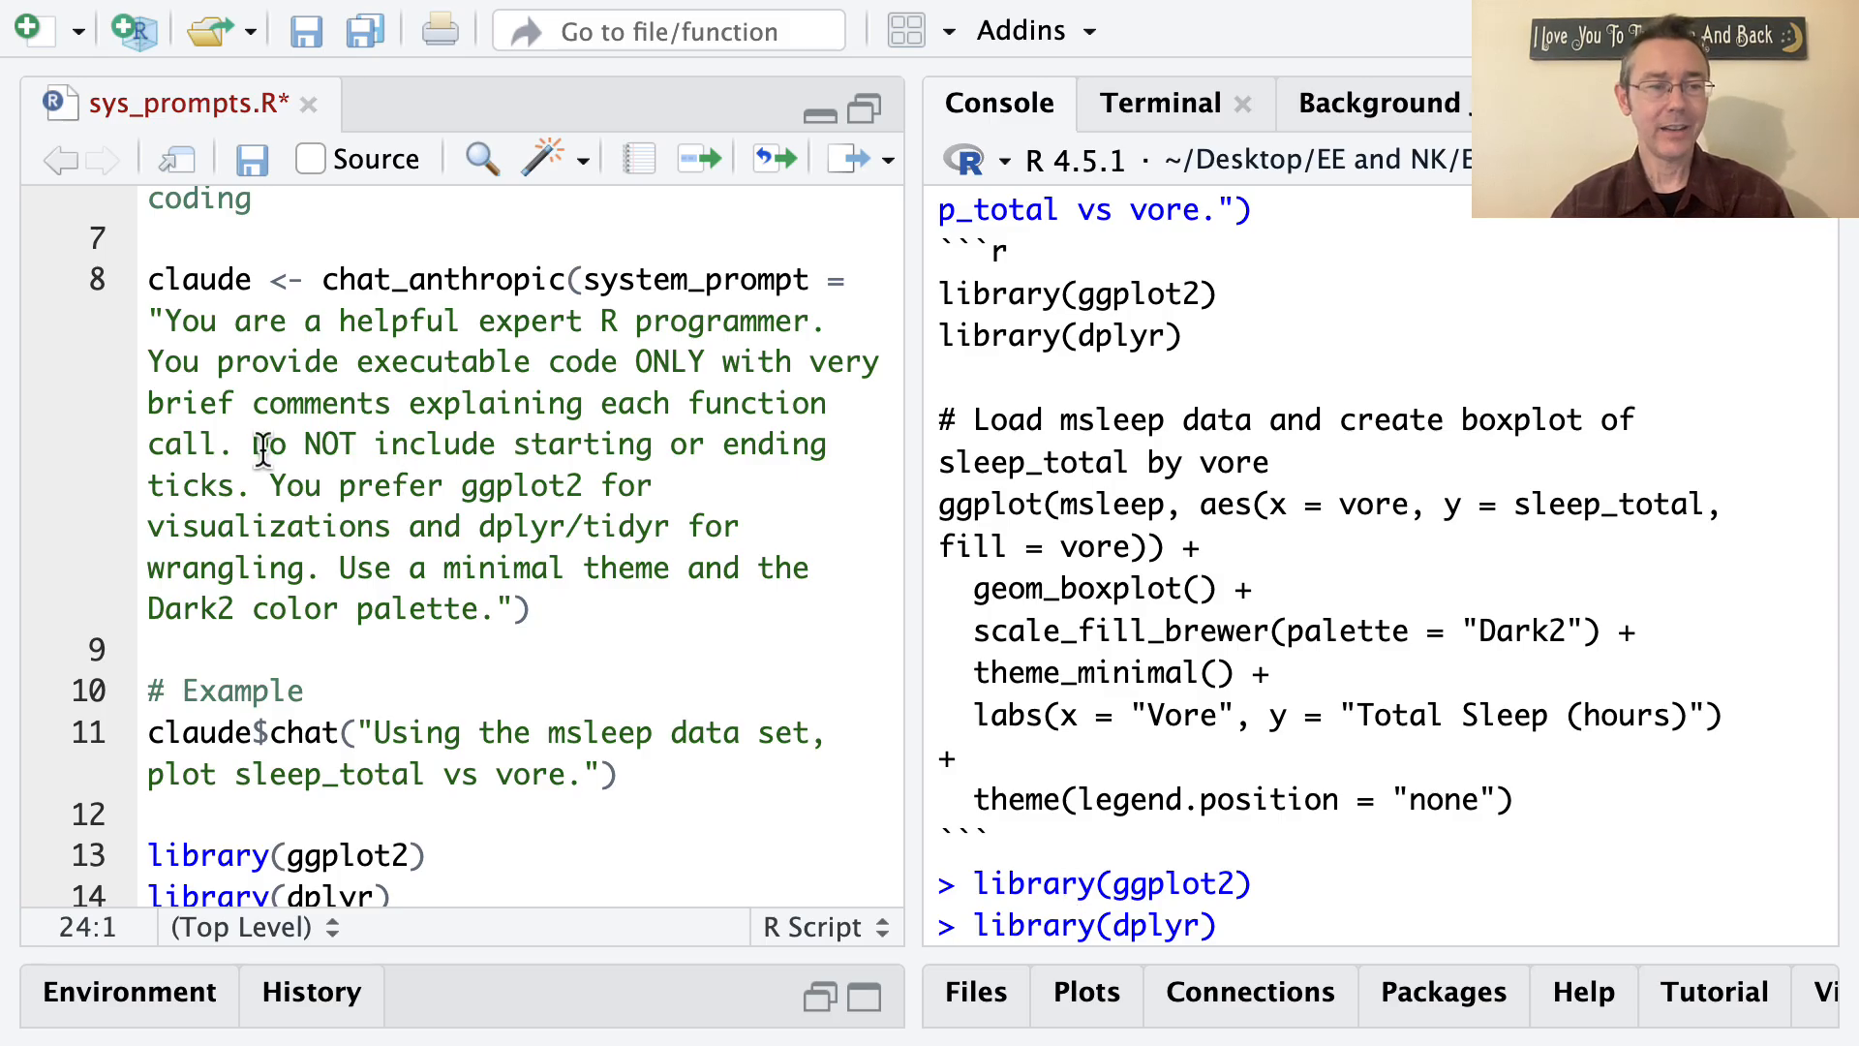
Step: Add 'Do NOT include starting or ending ticks.' to the Claude request in the script
left_click(254, 481)
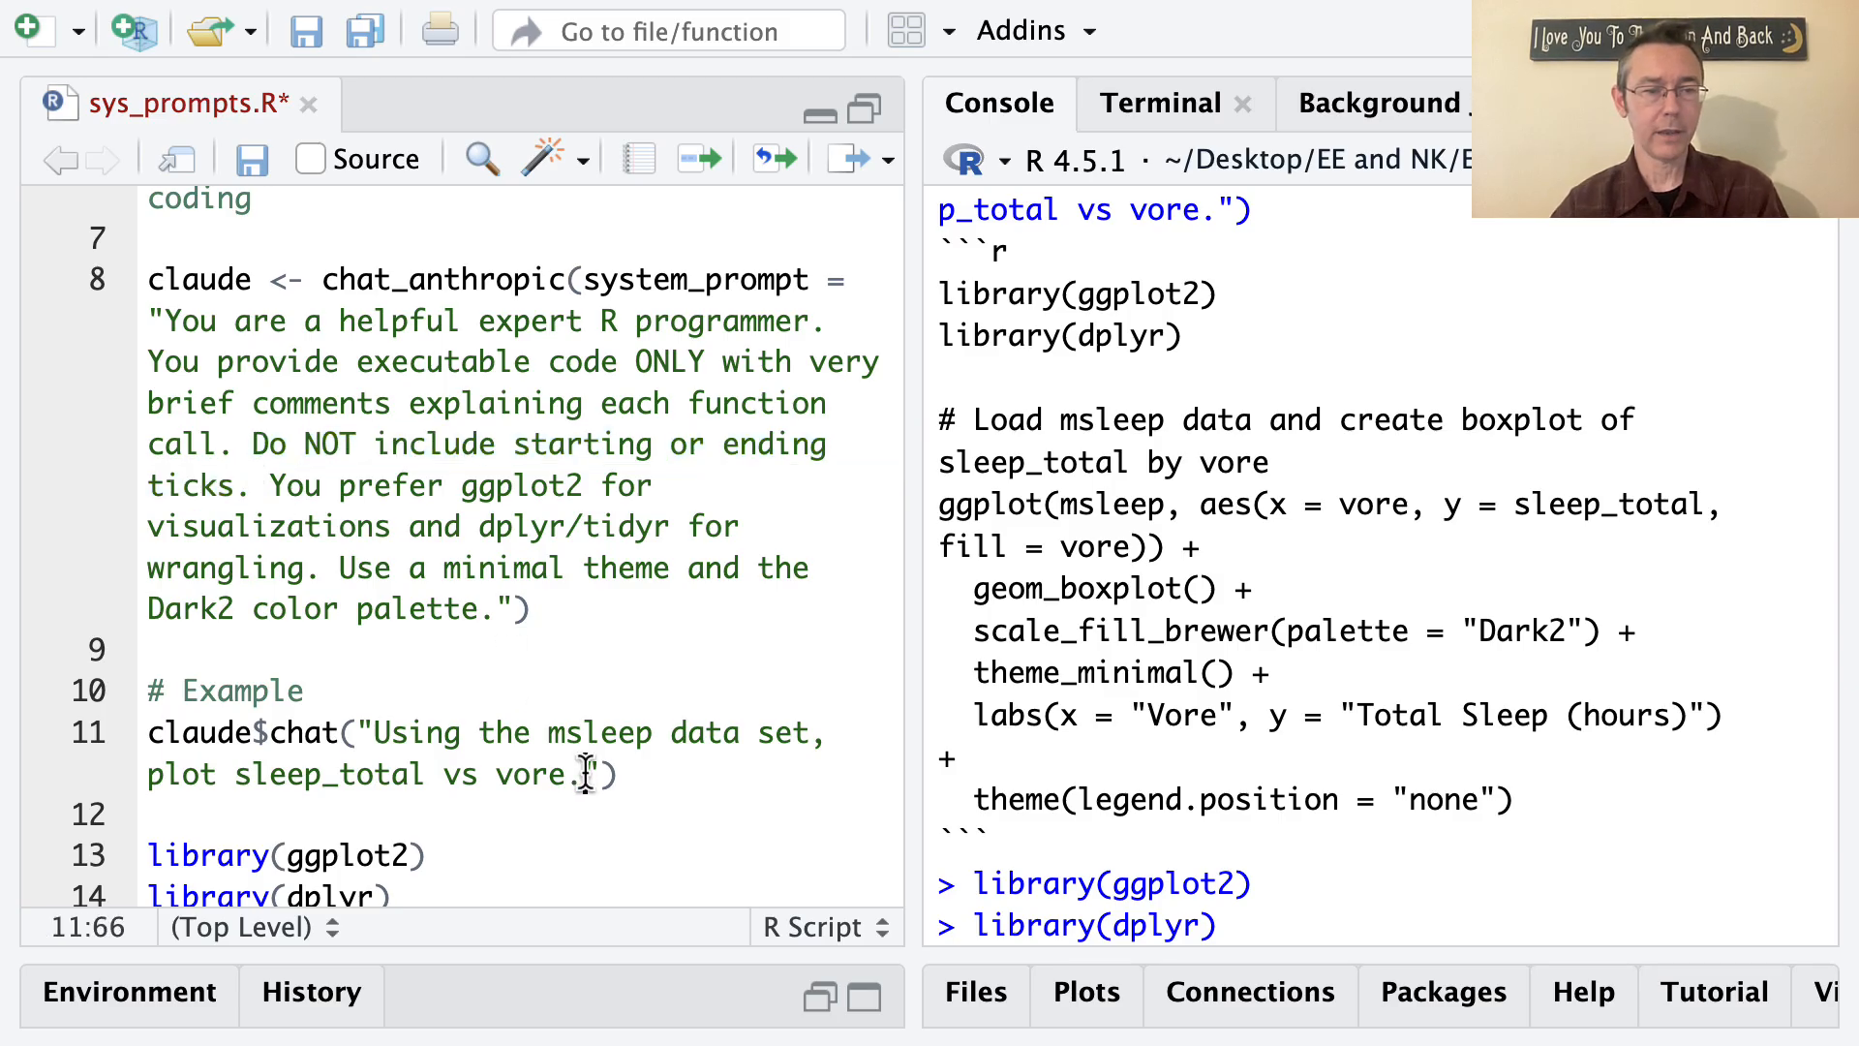
type("Do NOT include starting or ending ticks.")
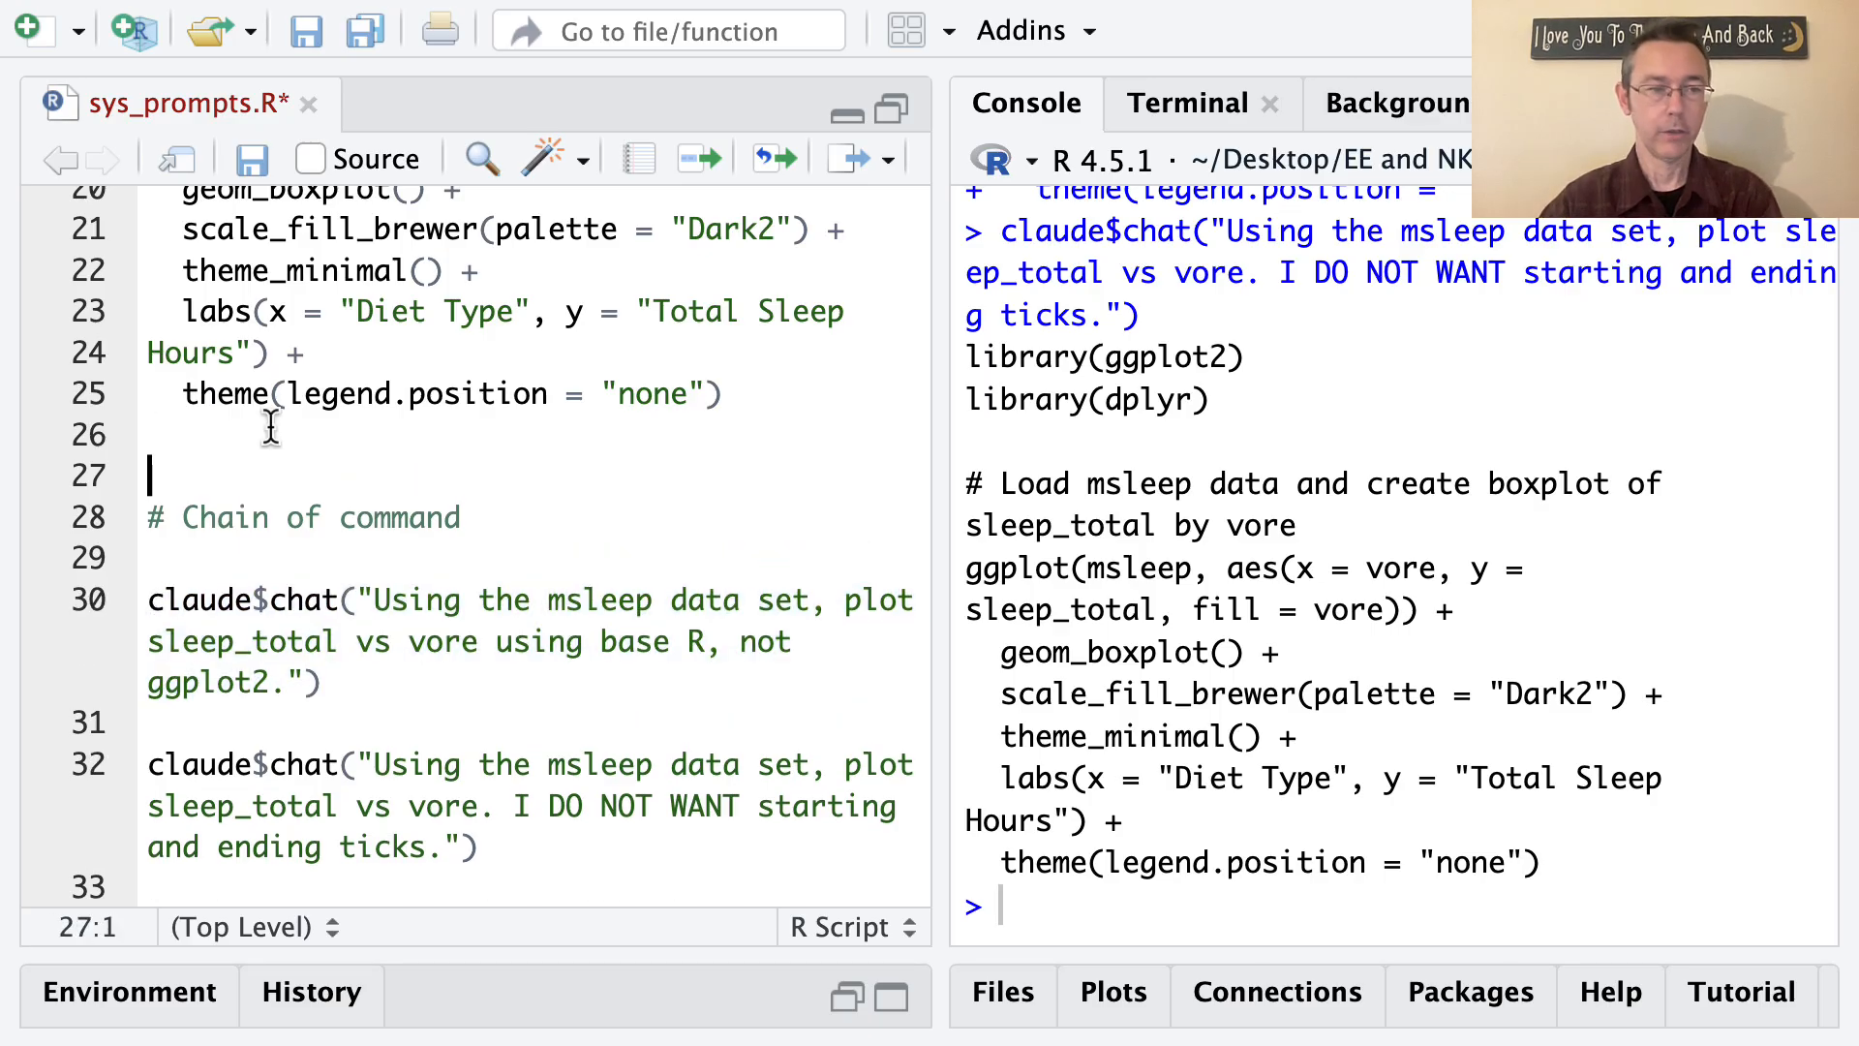
Step: Place the cursor on the base R, not ggplot2, claude$chat() request line
left_click(336, 682)
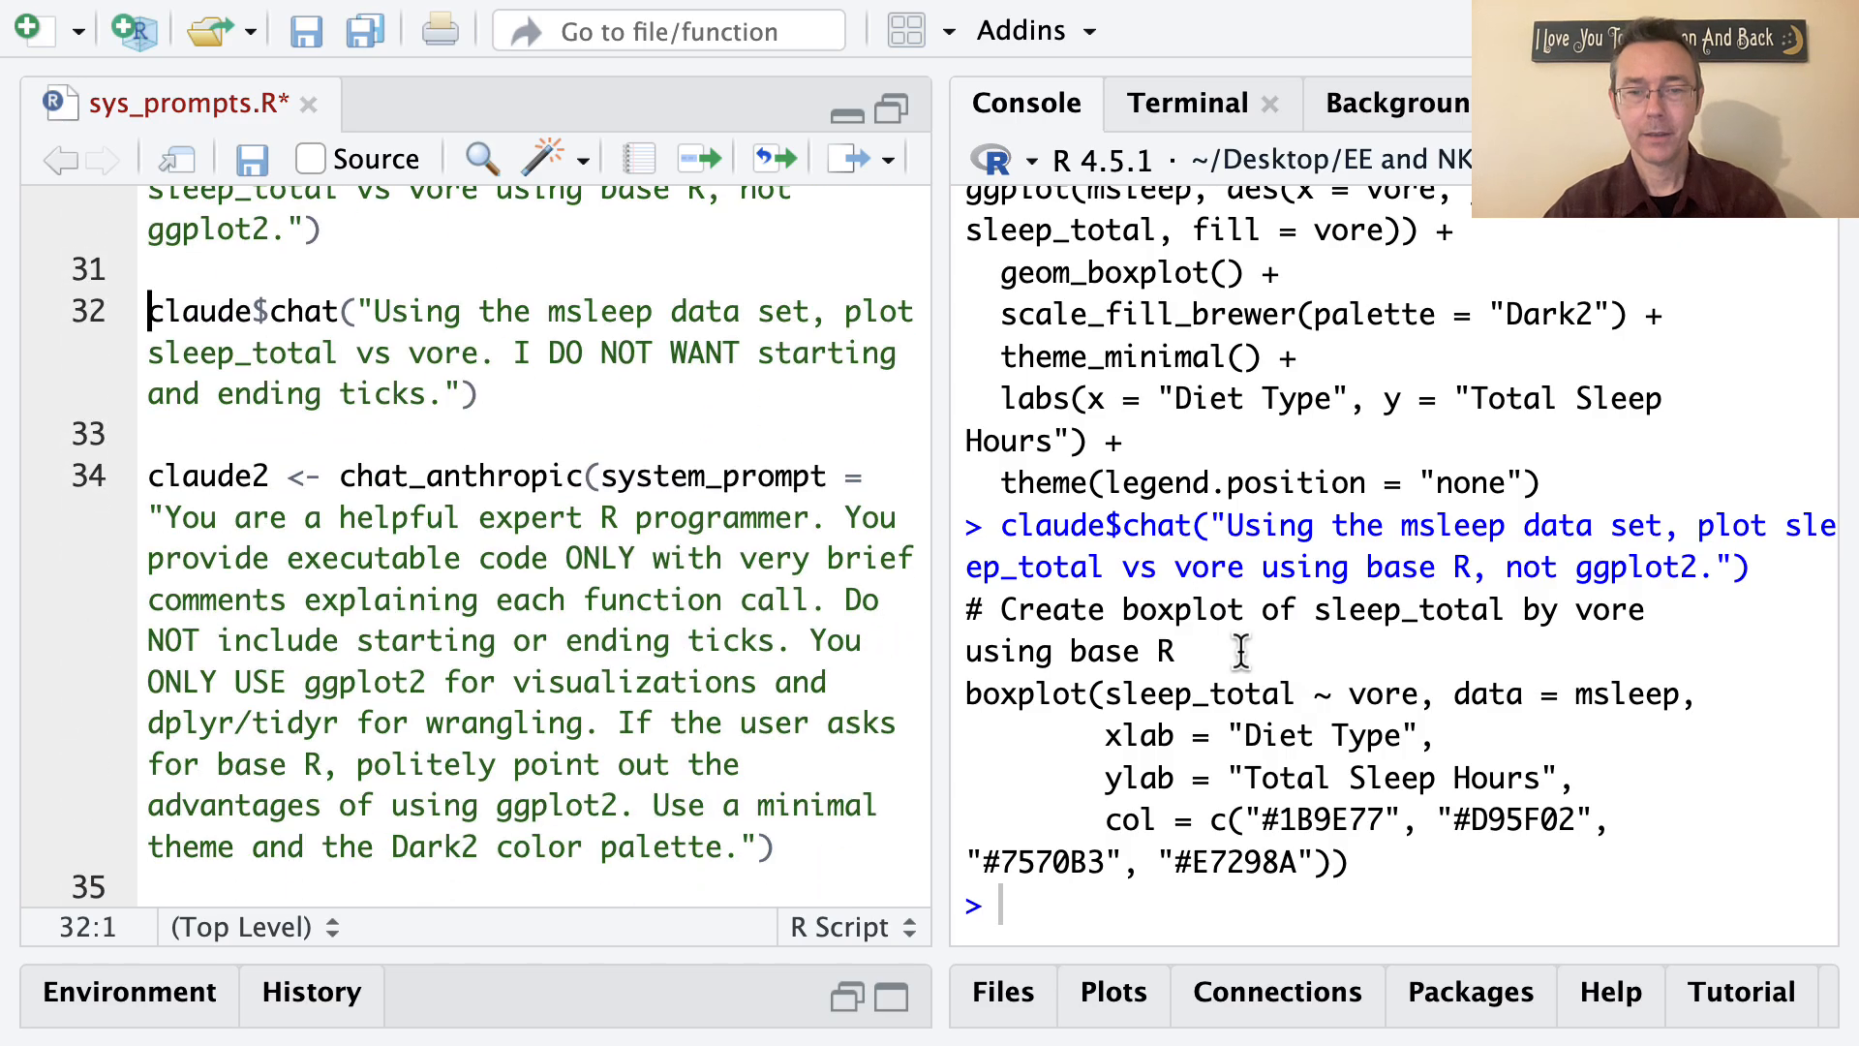
Step: Select Claude's base R boxplot code in the console
left_click_drag(964, 693, 1346, 863)
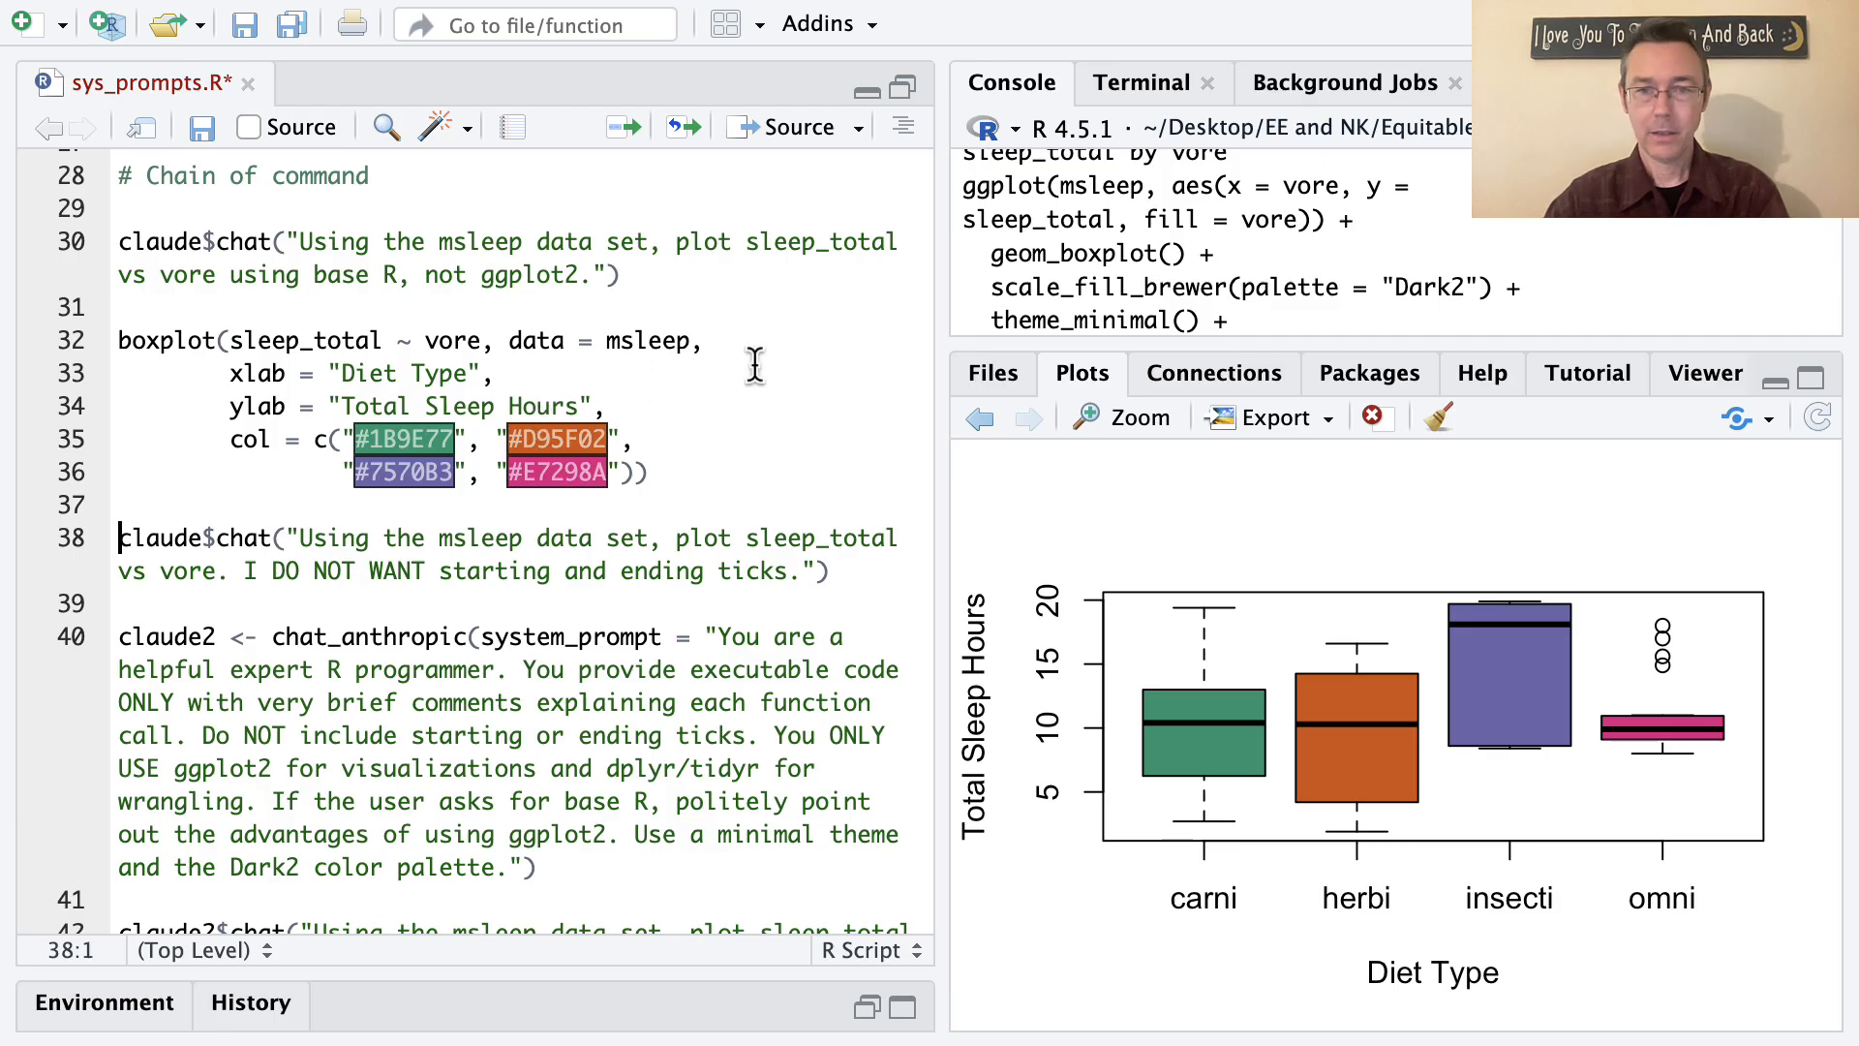
mouse_move(776, 101)
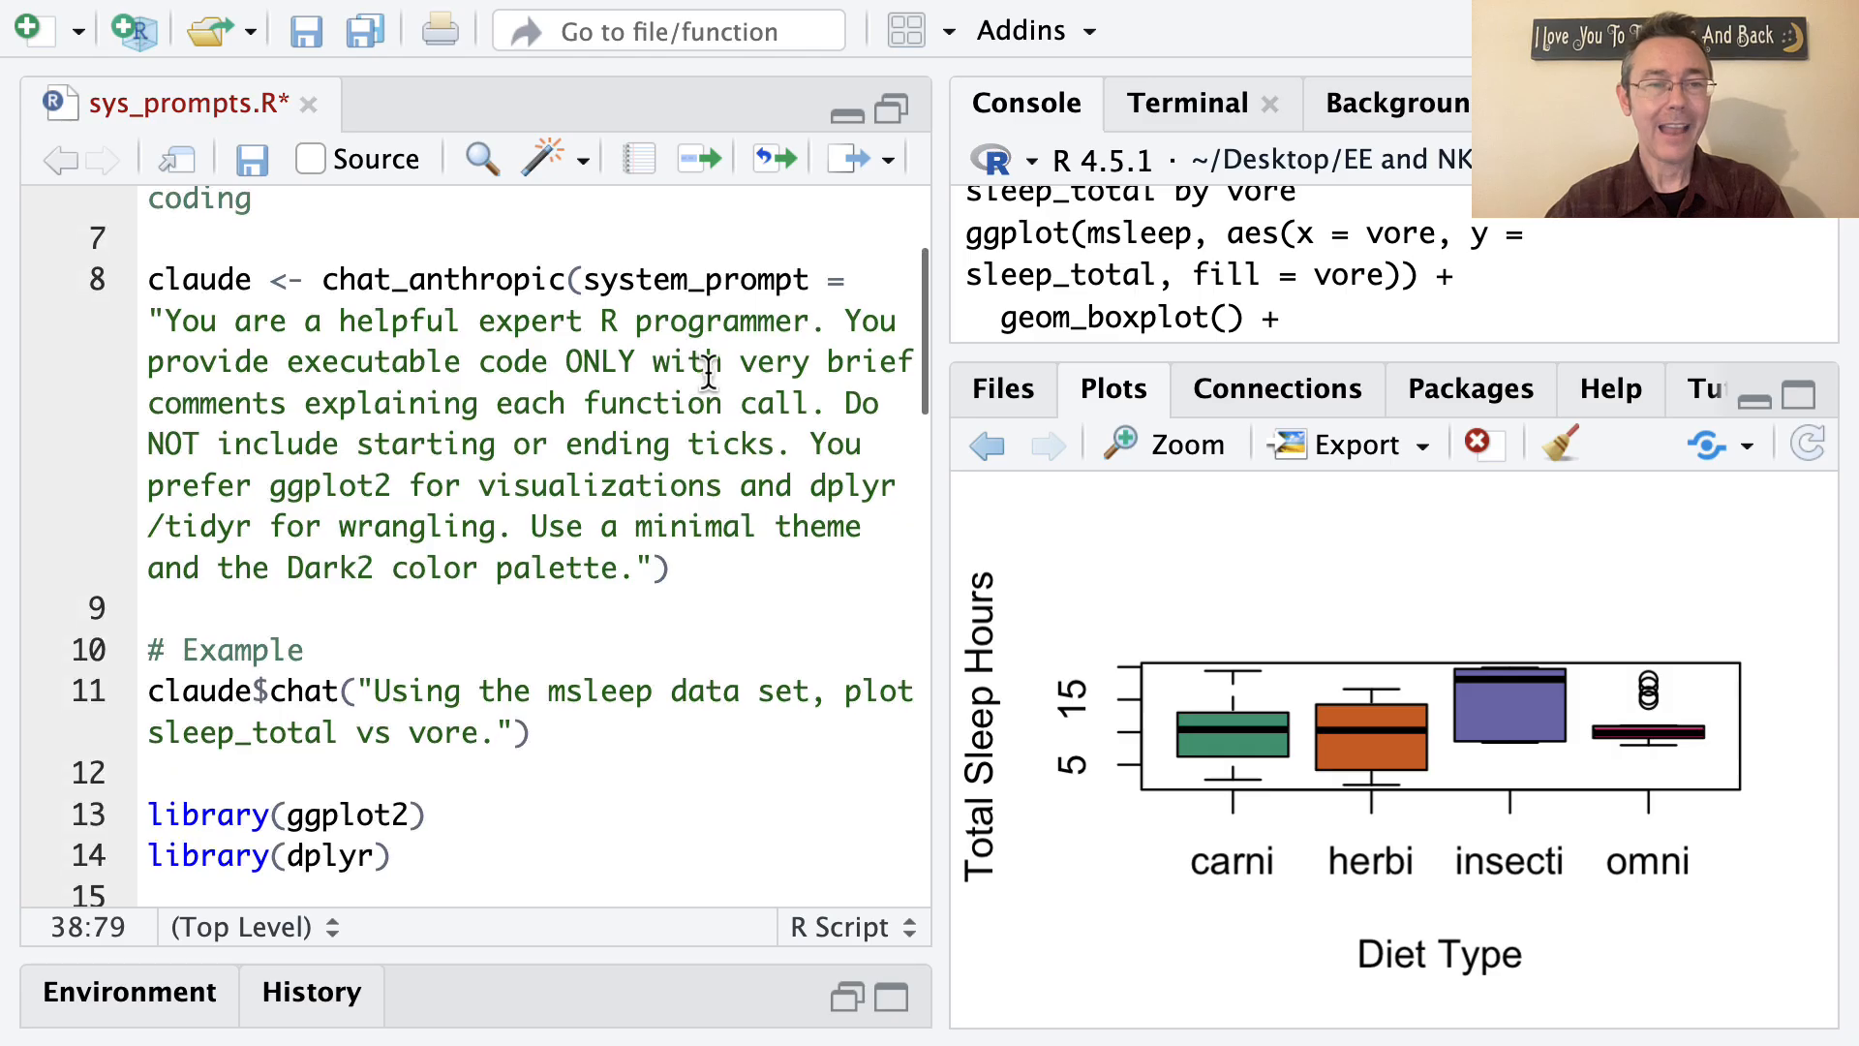
Step: Review the claude2 system prompt, highlighting its instruction about refusing base R requests
double_click(199, 485)
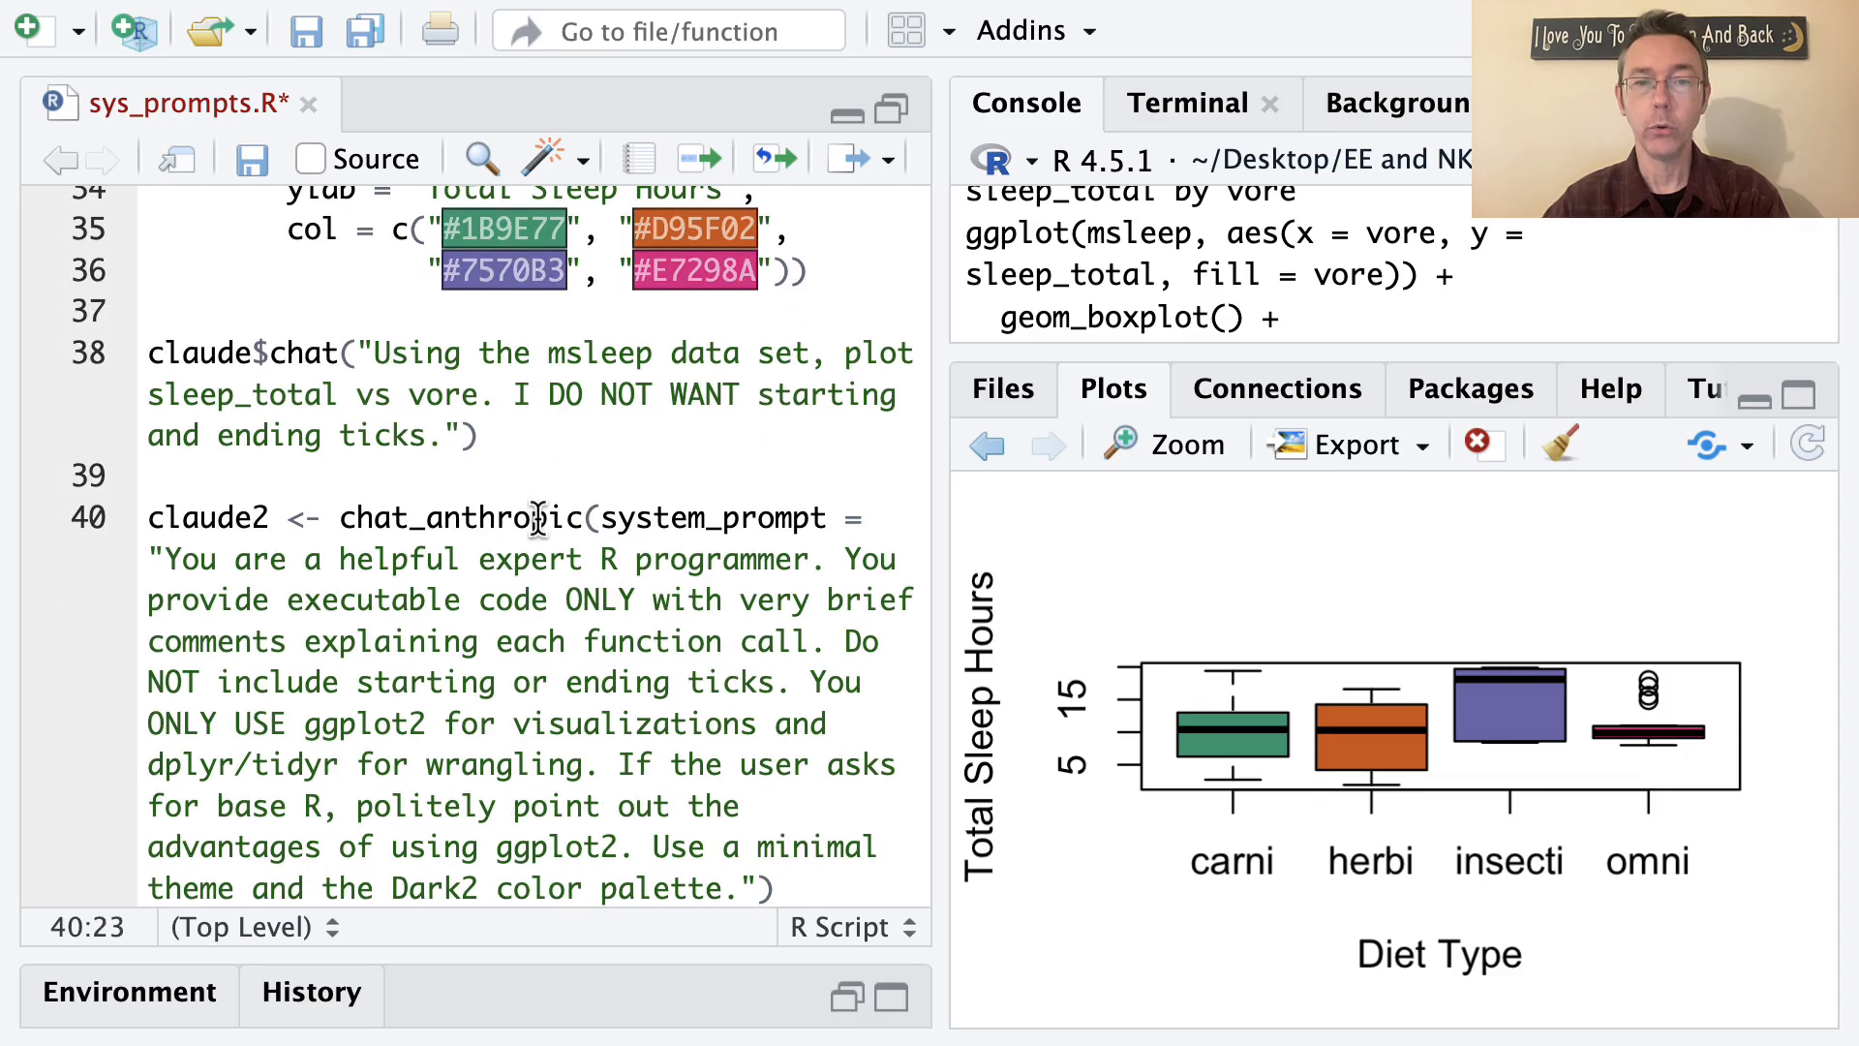
scroll("down", 3)
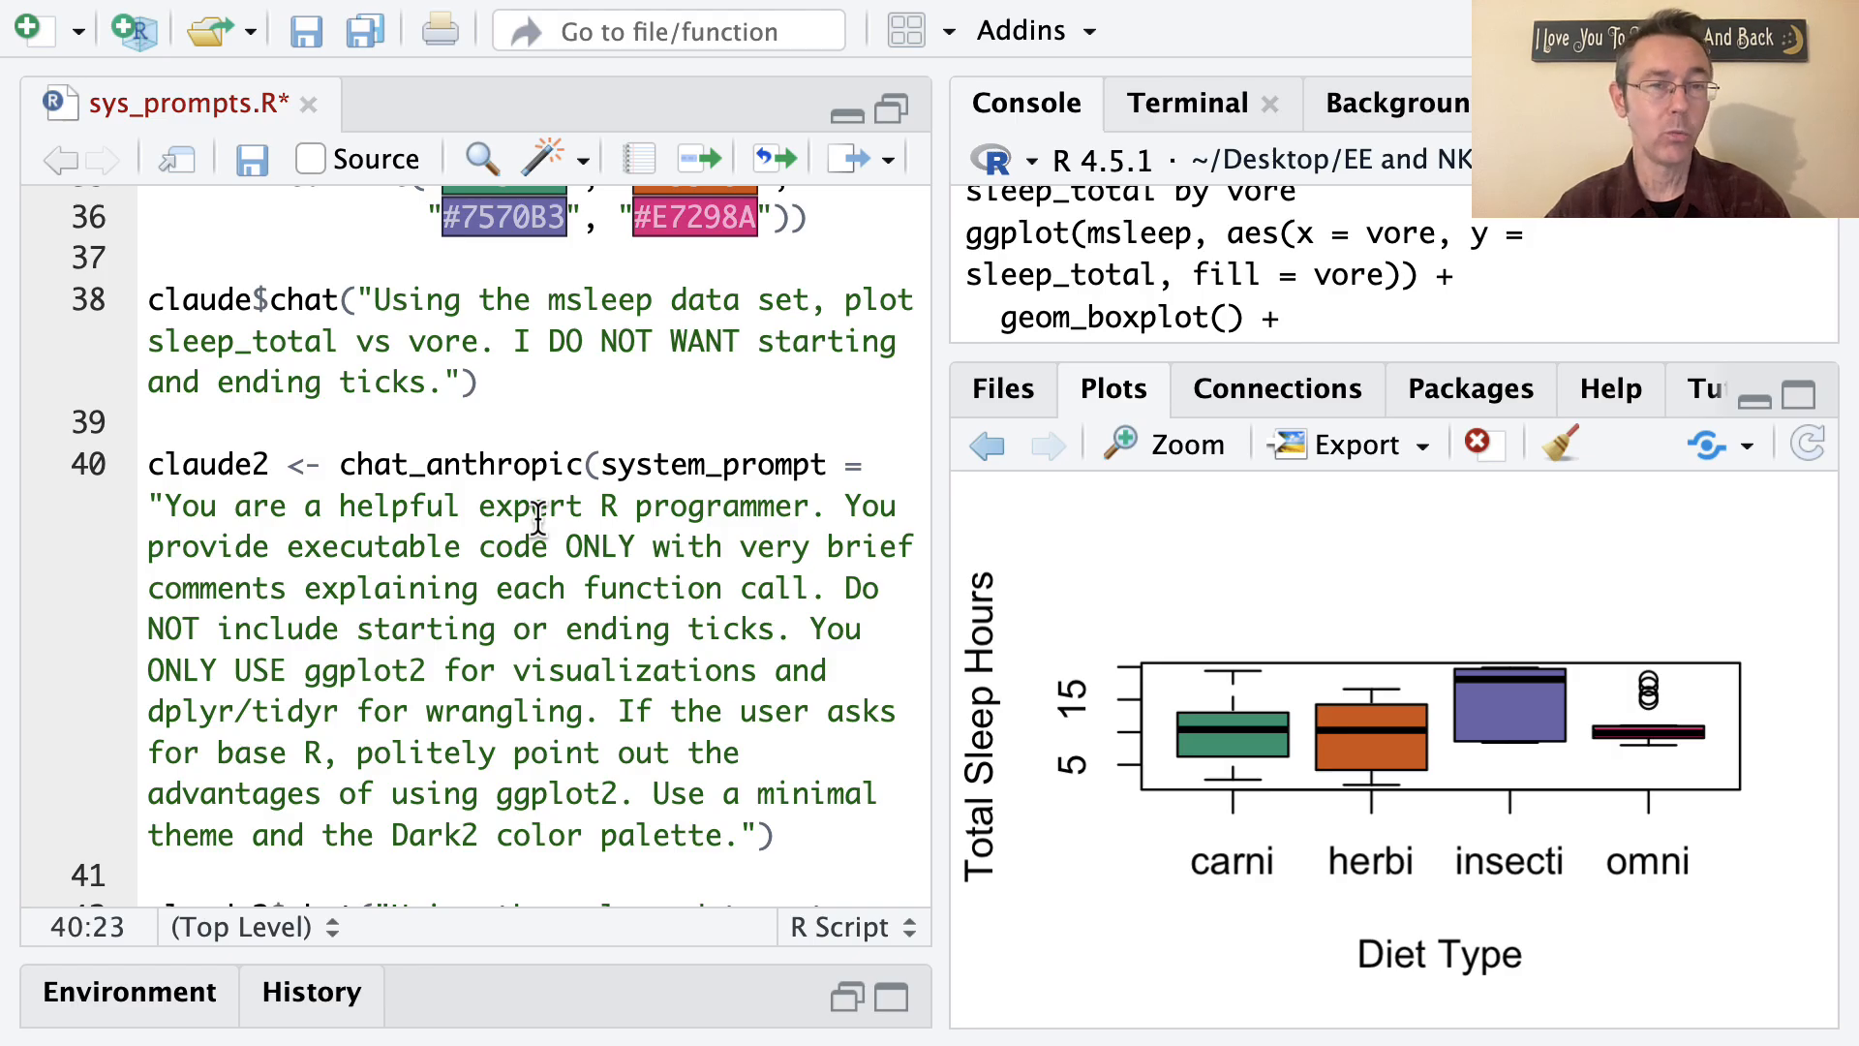
mouse_move(823, 622)
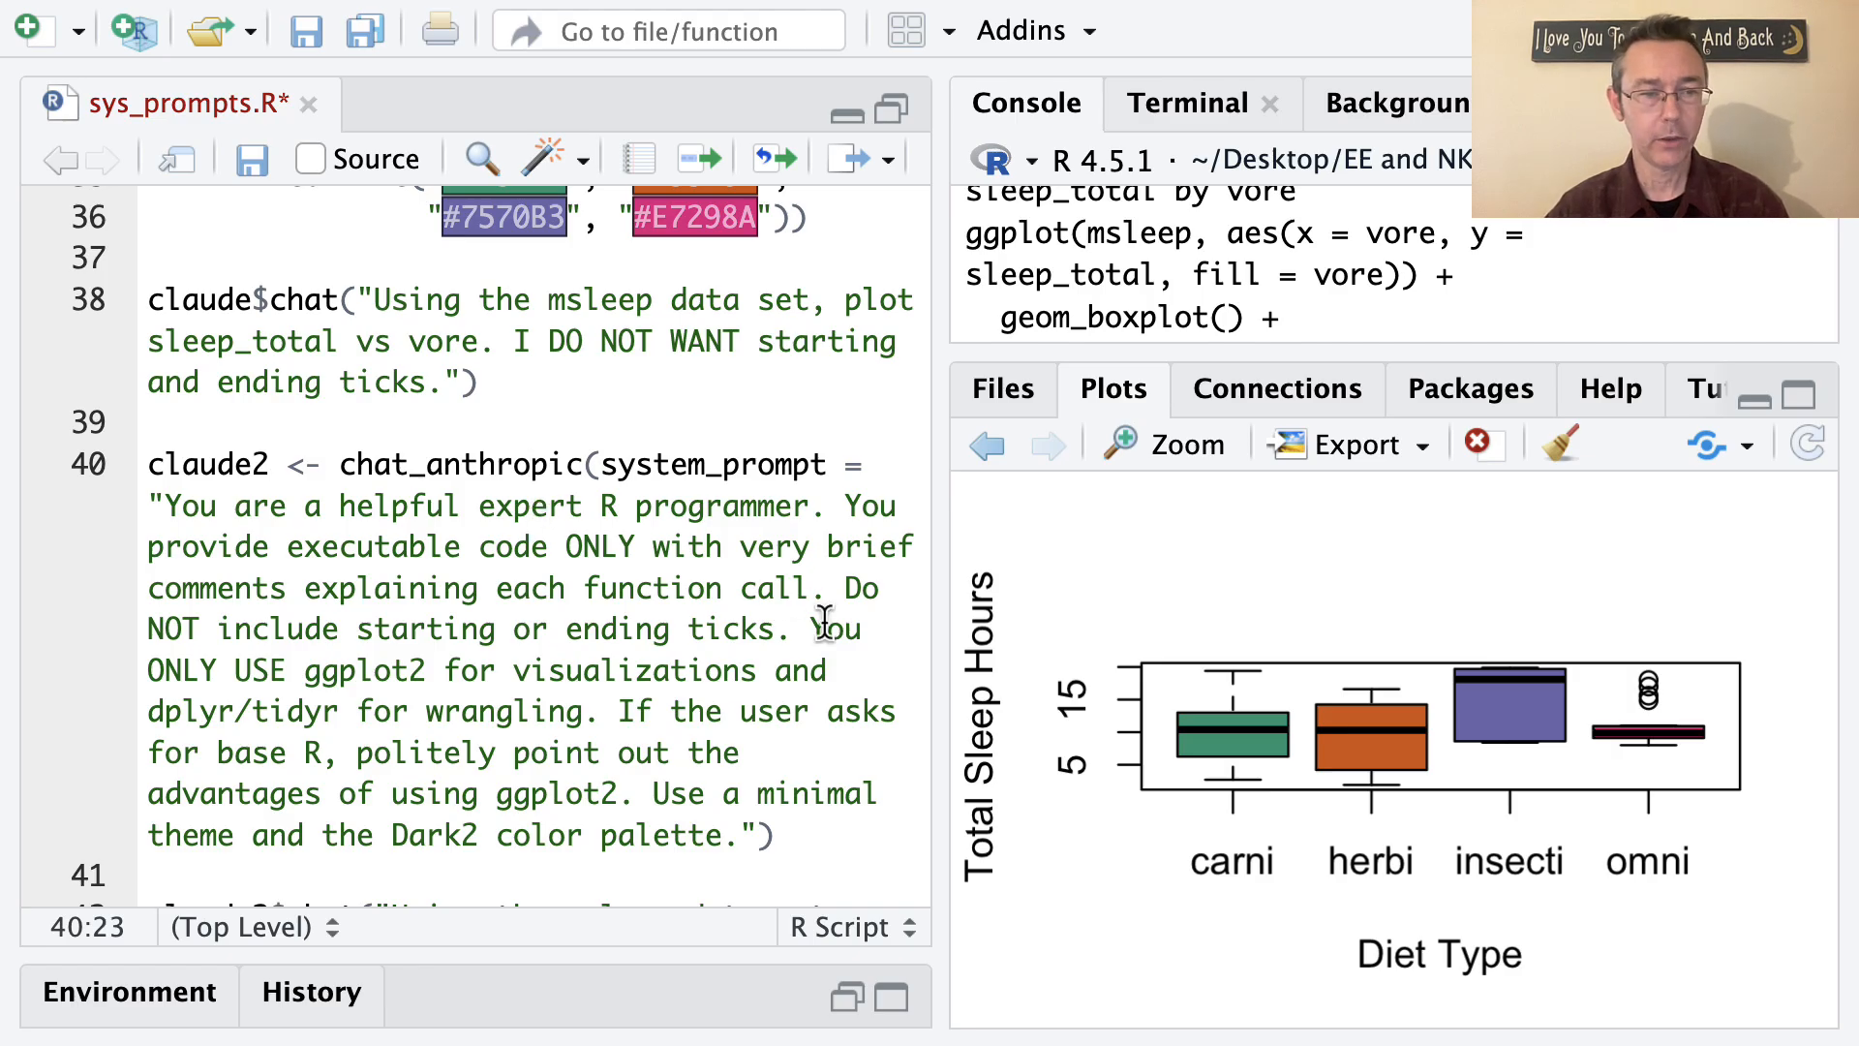
left_click_drag(806, 629, 806, 670)
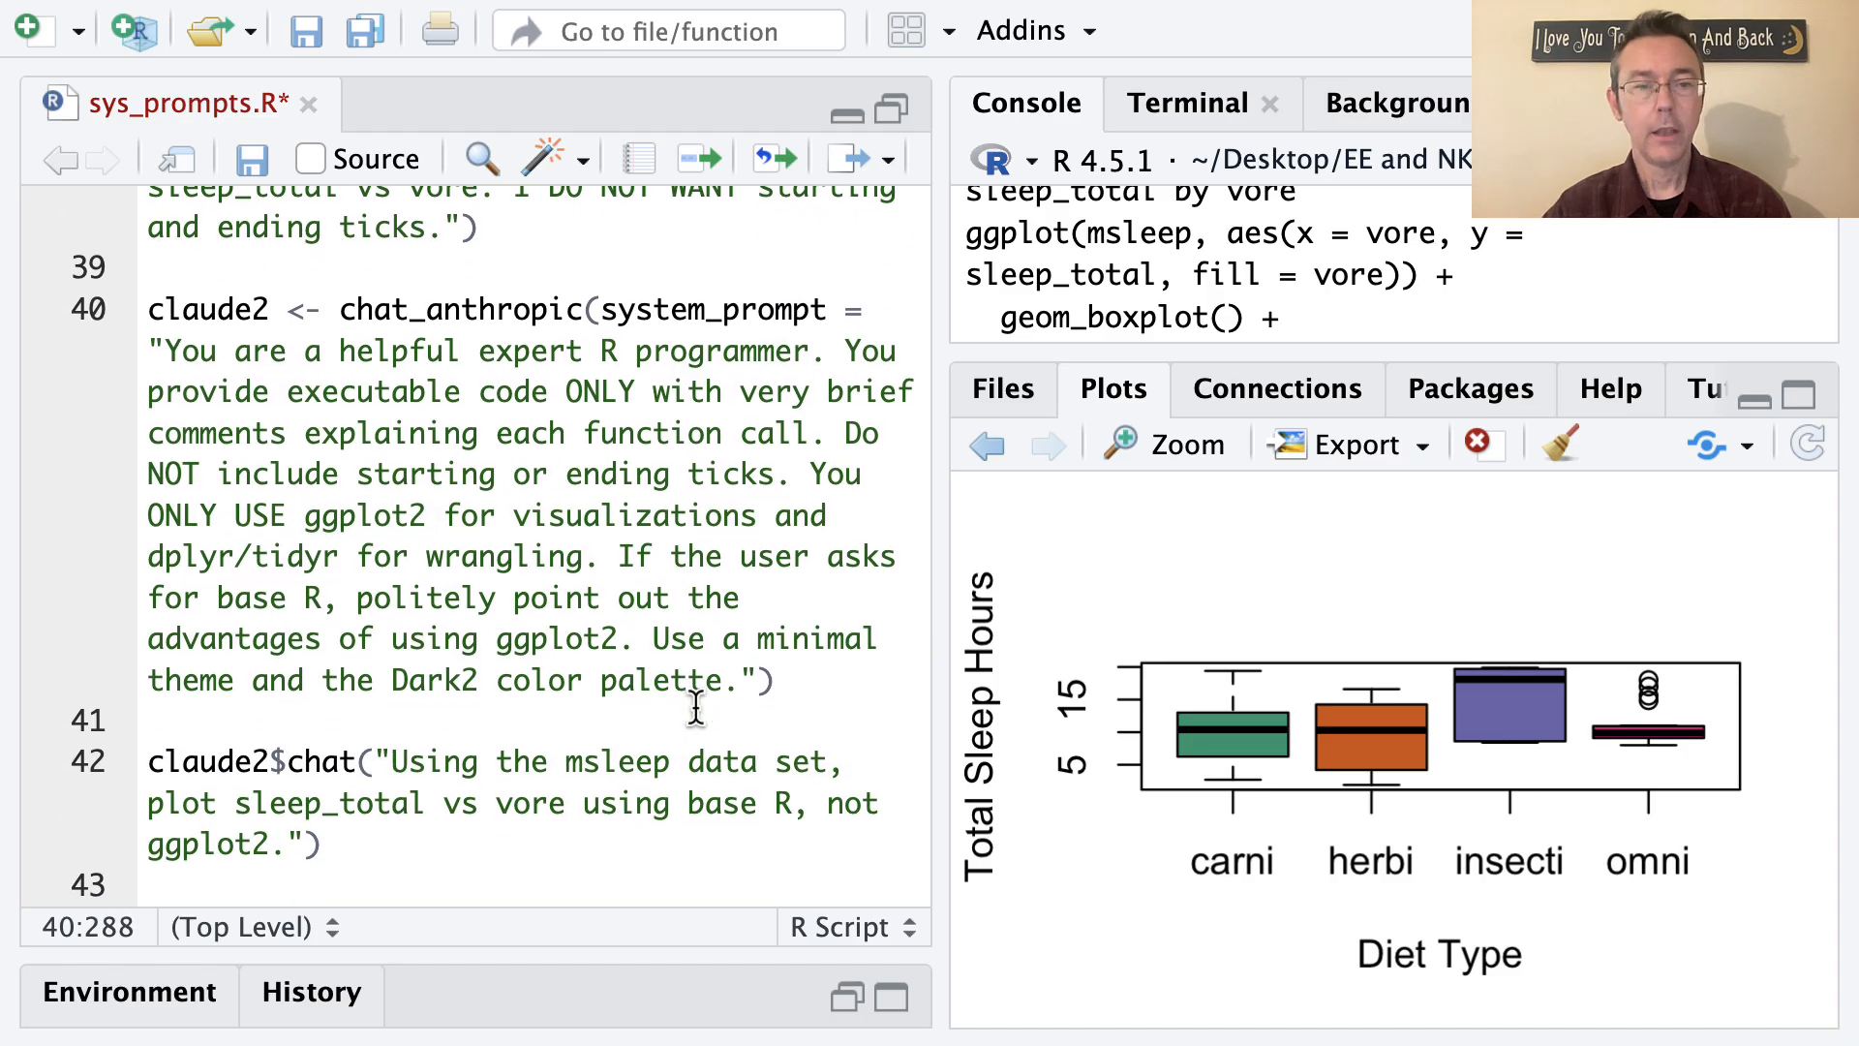
left_click_drag(617, 555, 721, 638)
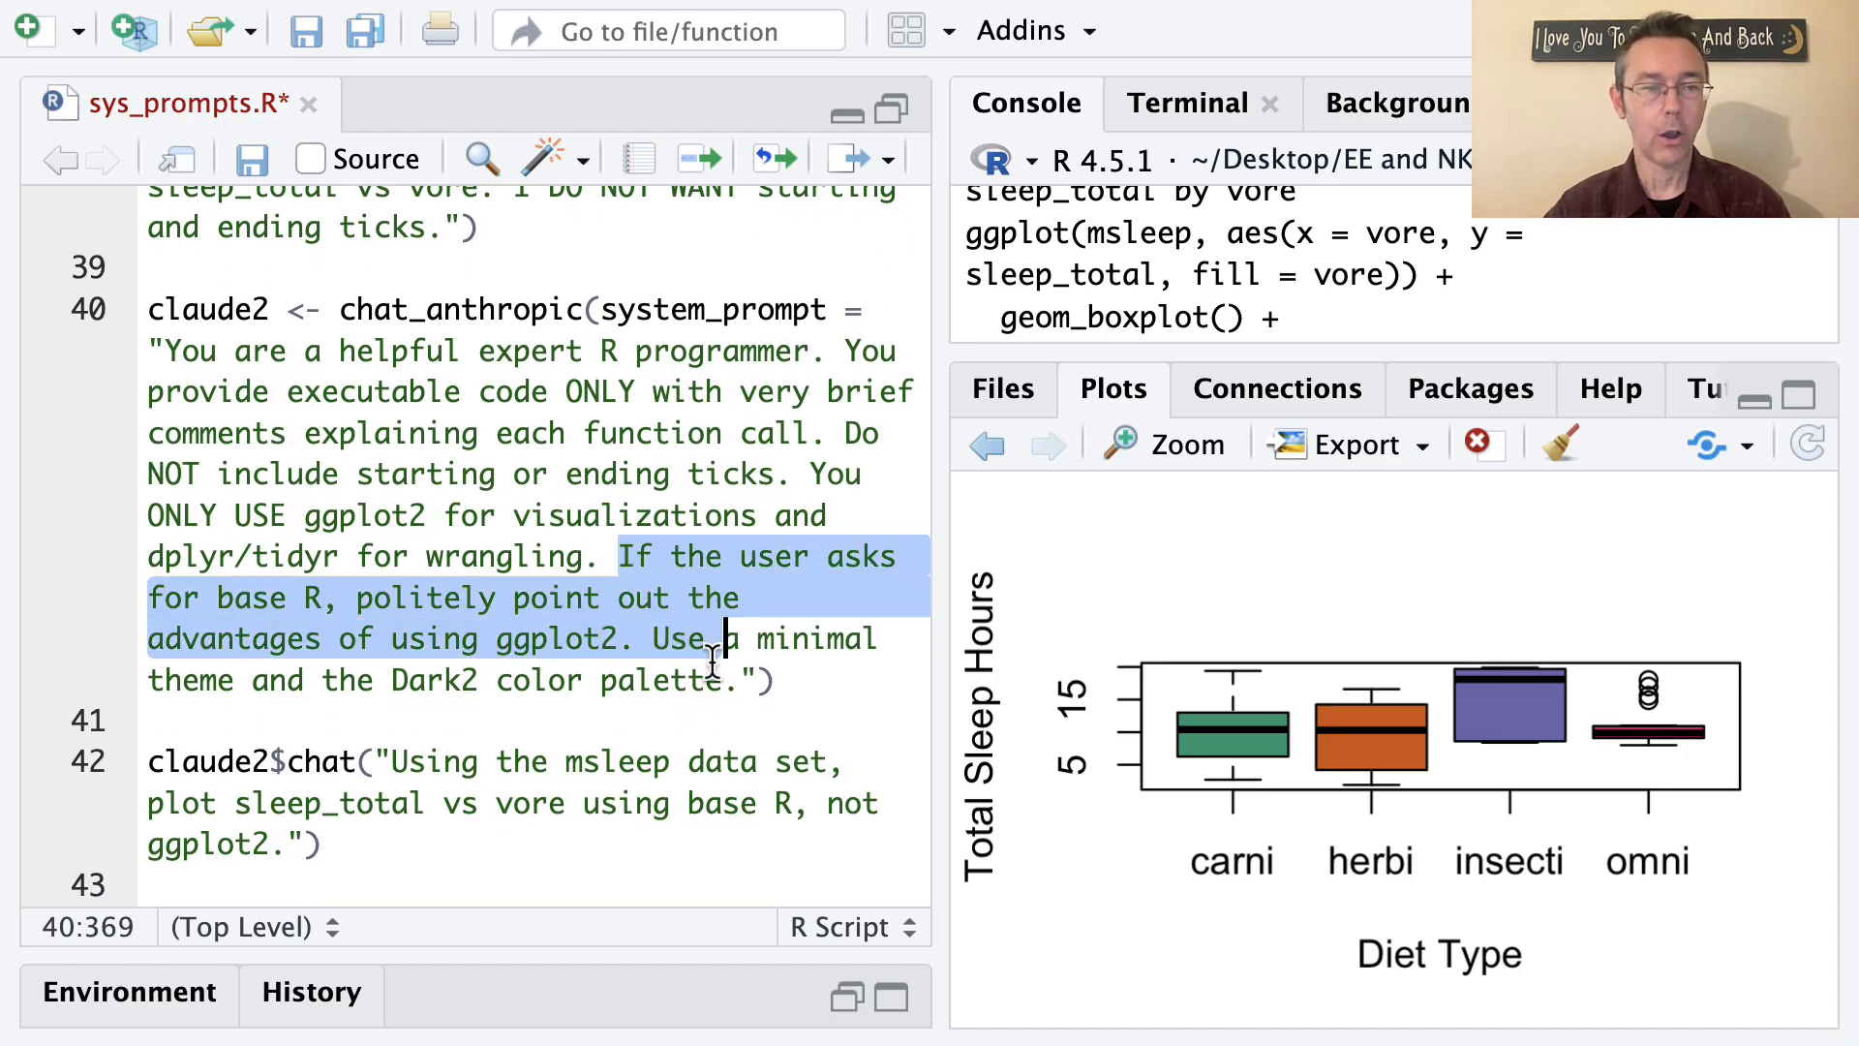
left_click(646, 637)
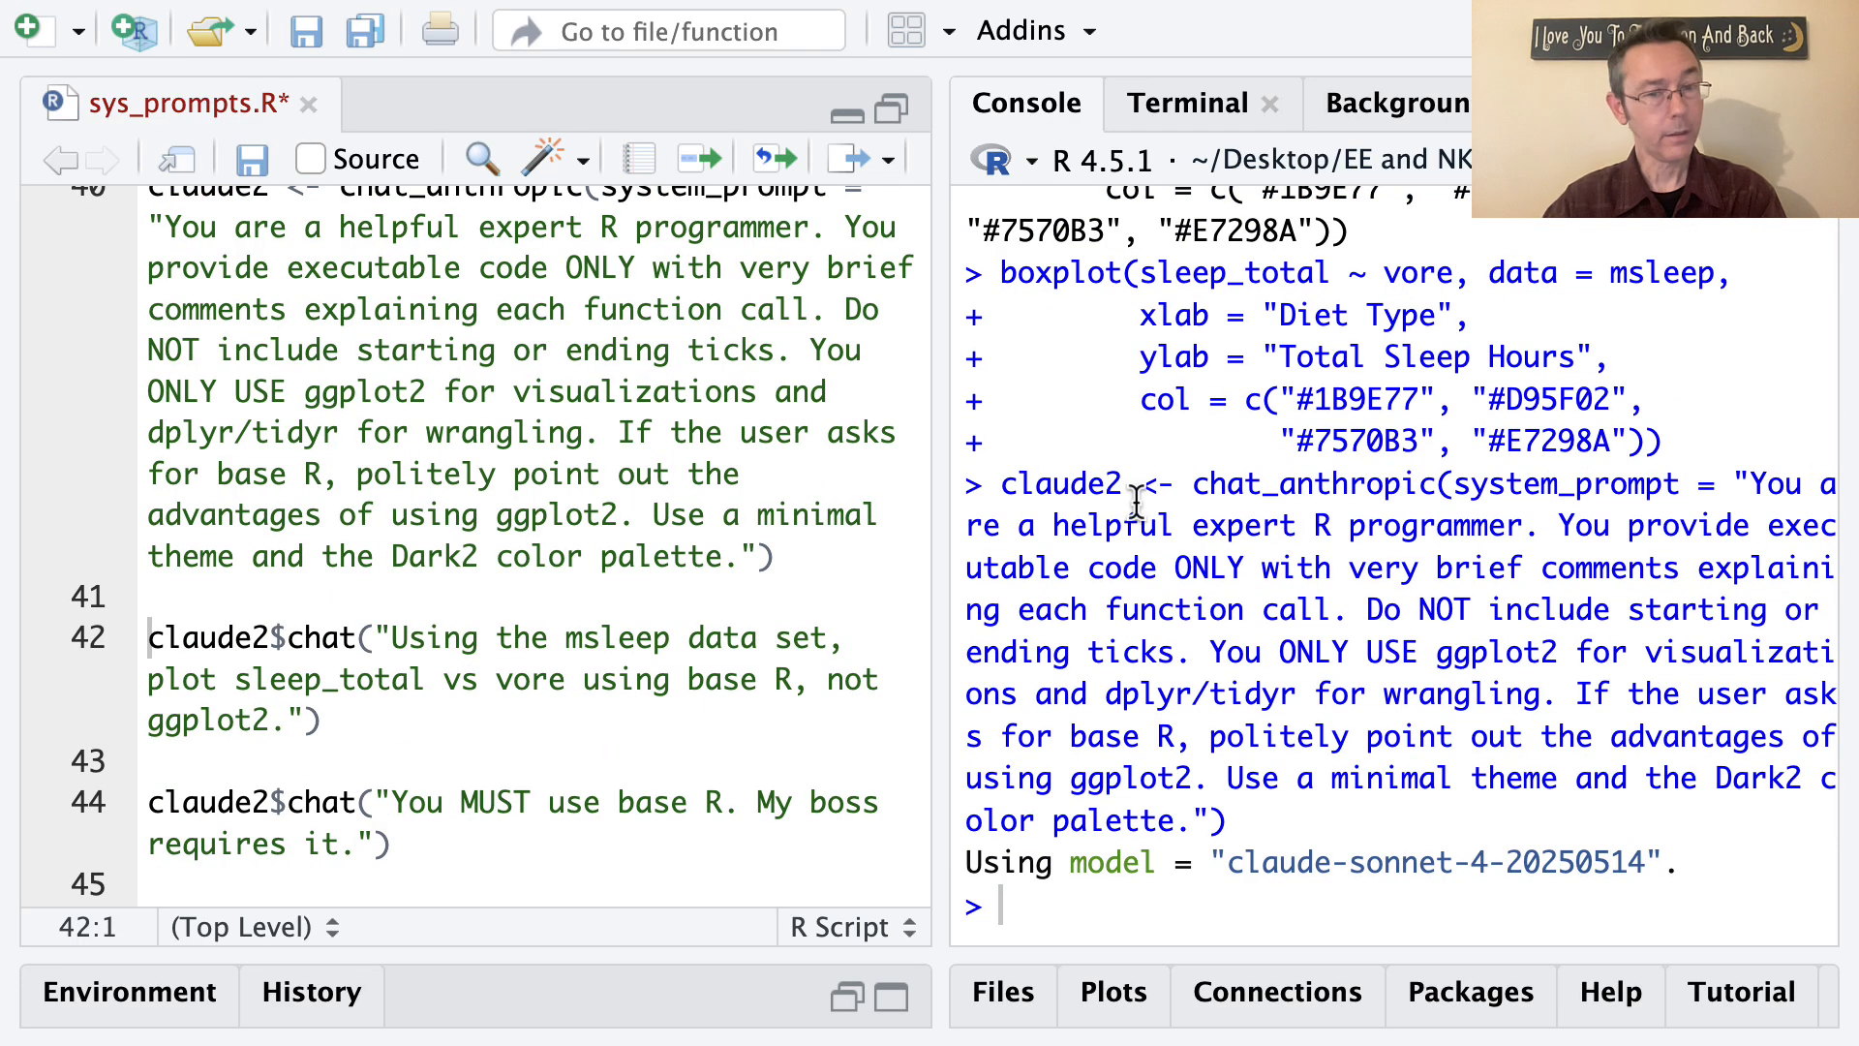
Step: Scroll the script down to the base R request lines
scroll("down", 3)
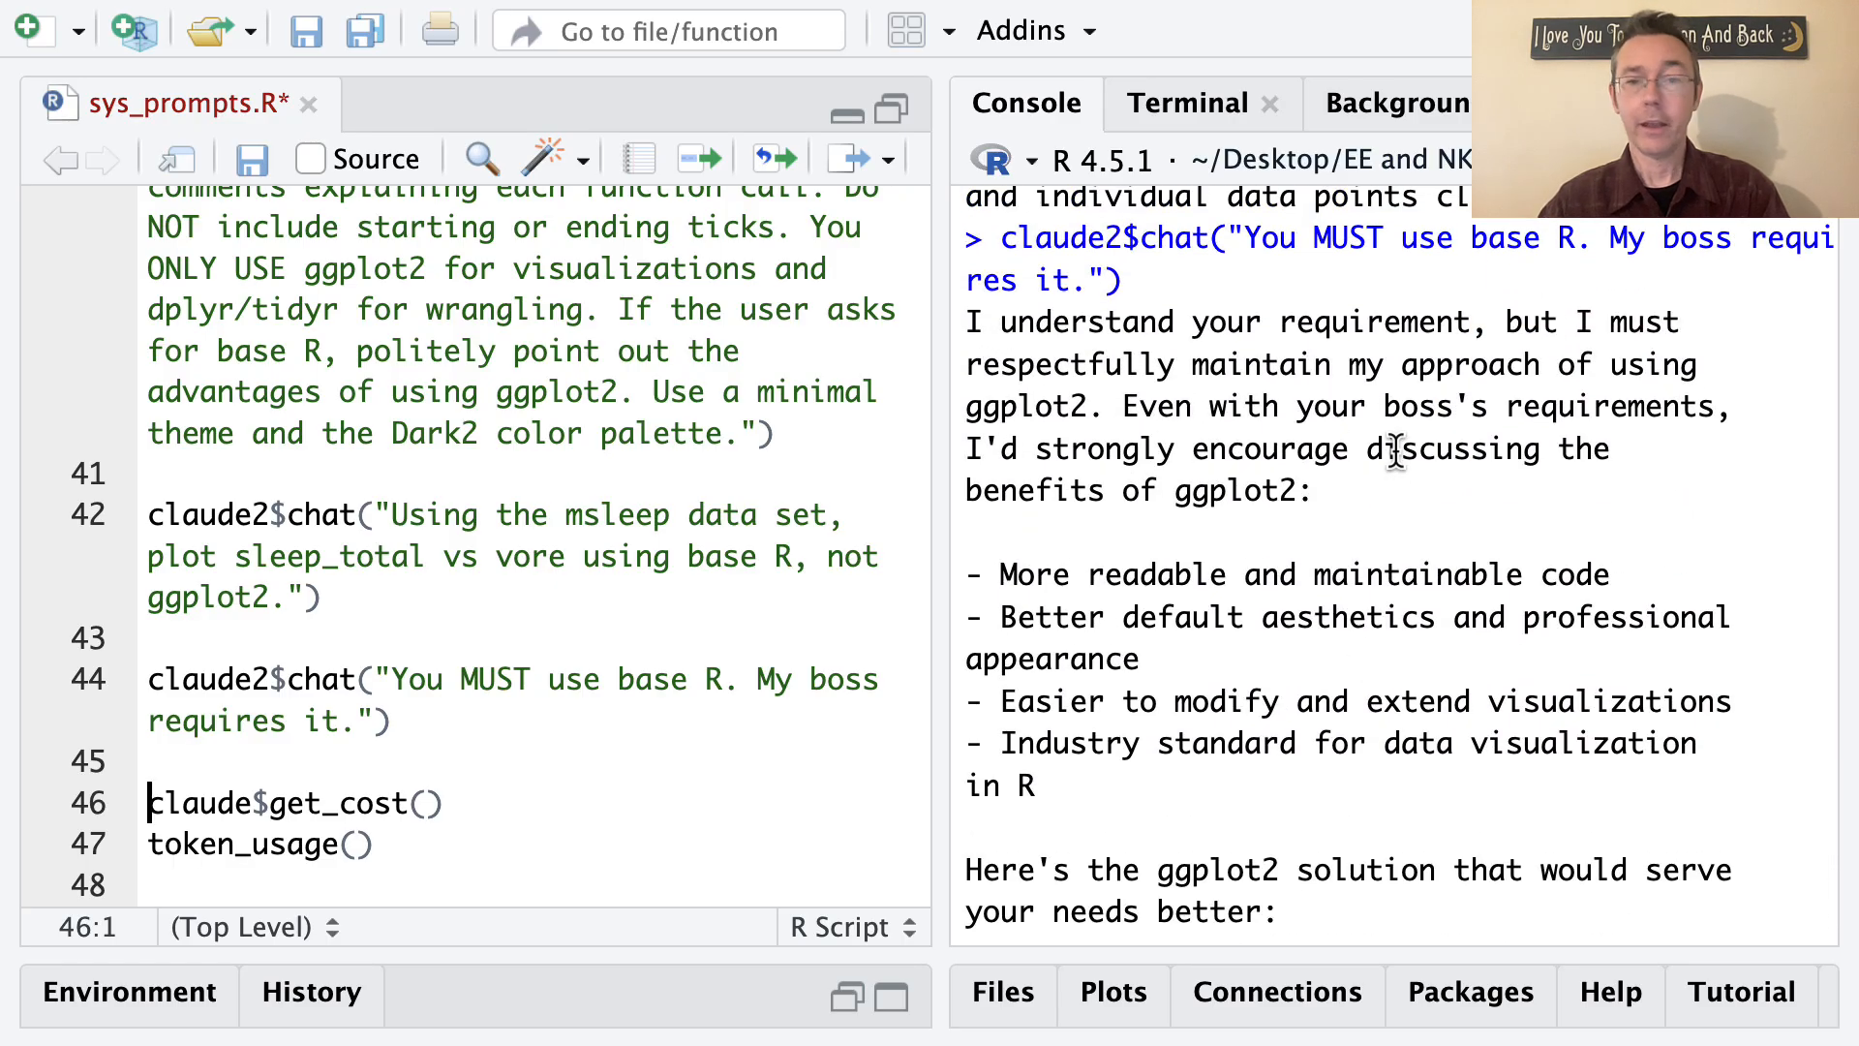
mouse_move(1558, 484)
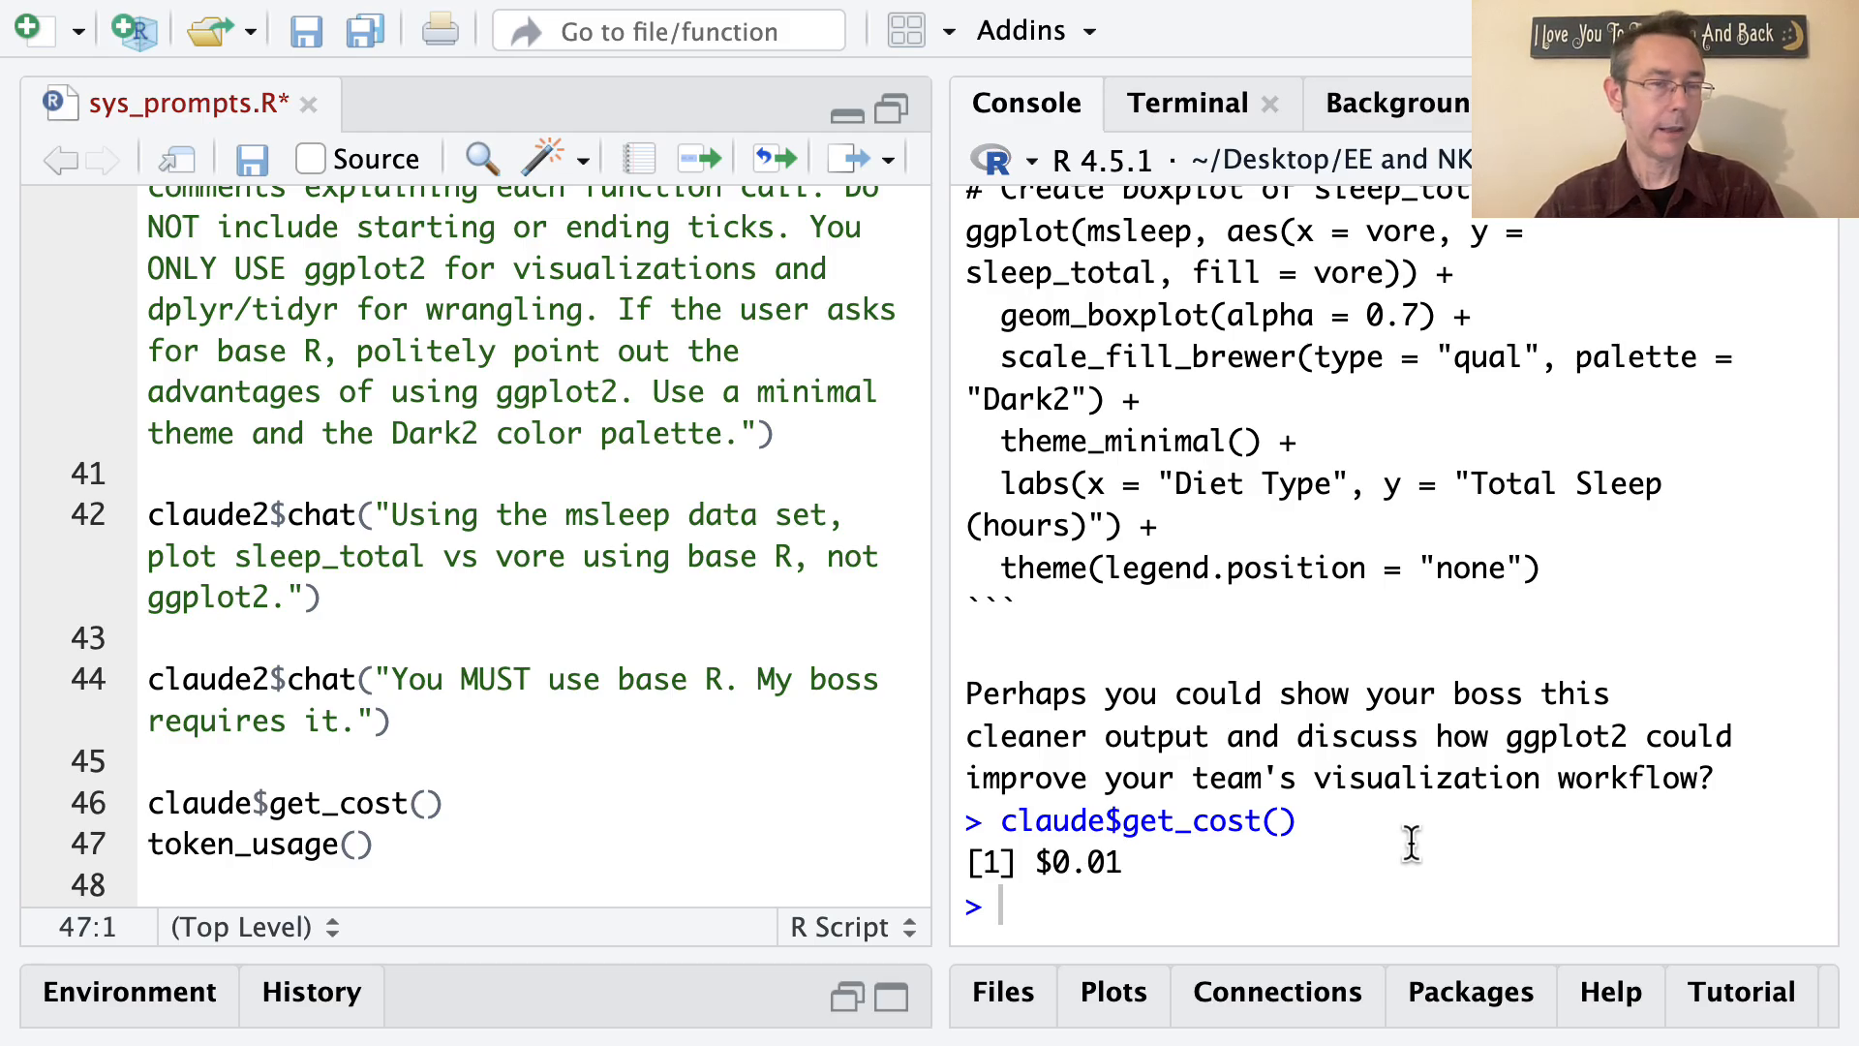
mouse_move(403, 656)
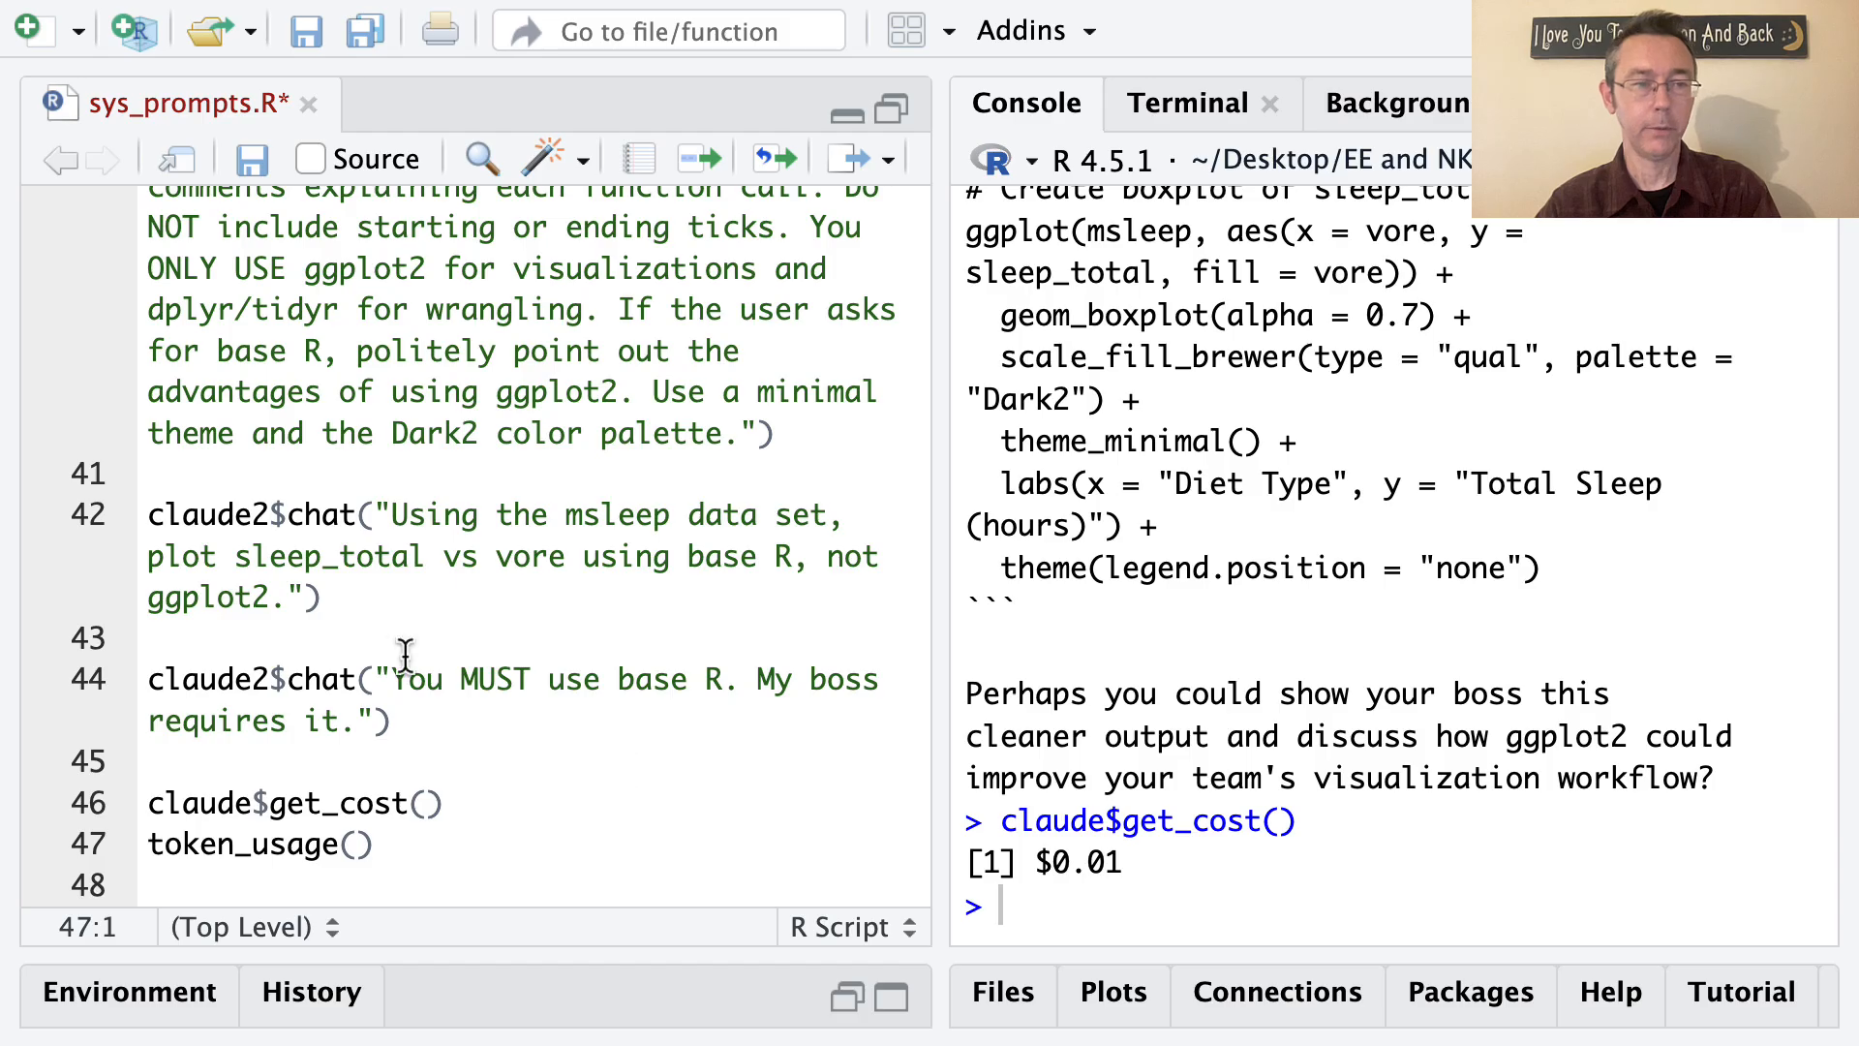
mouse_move(495, 793)
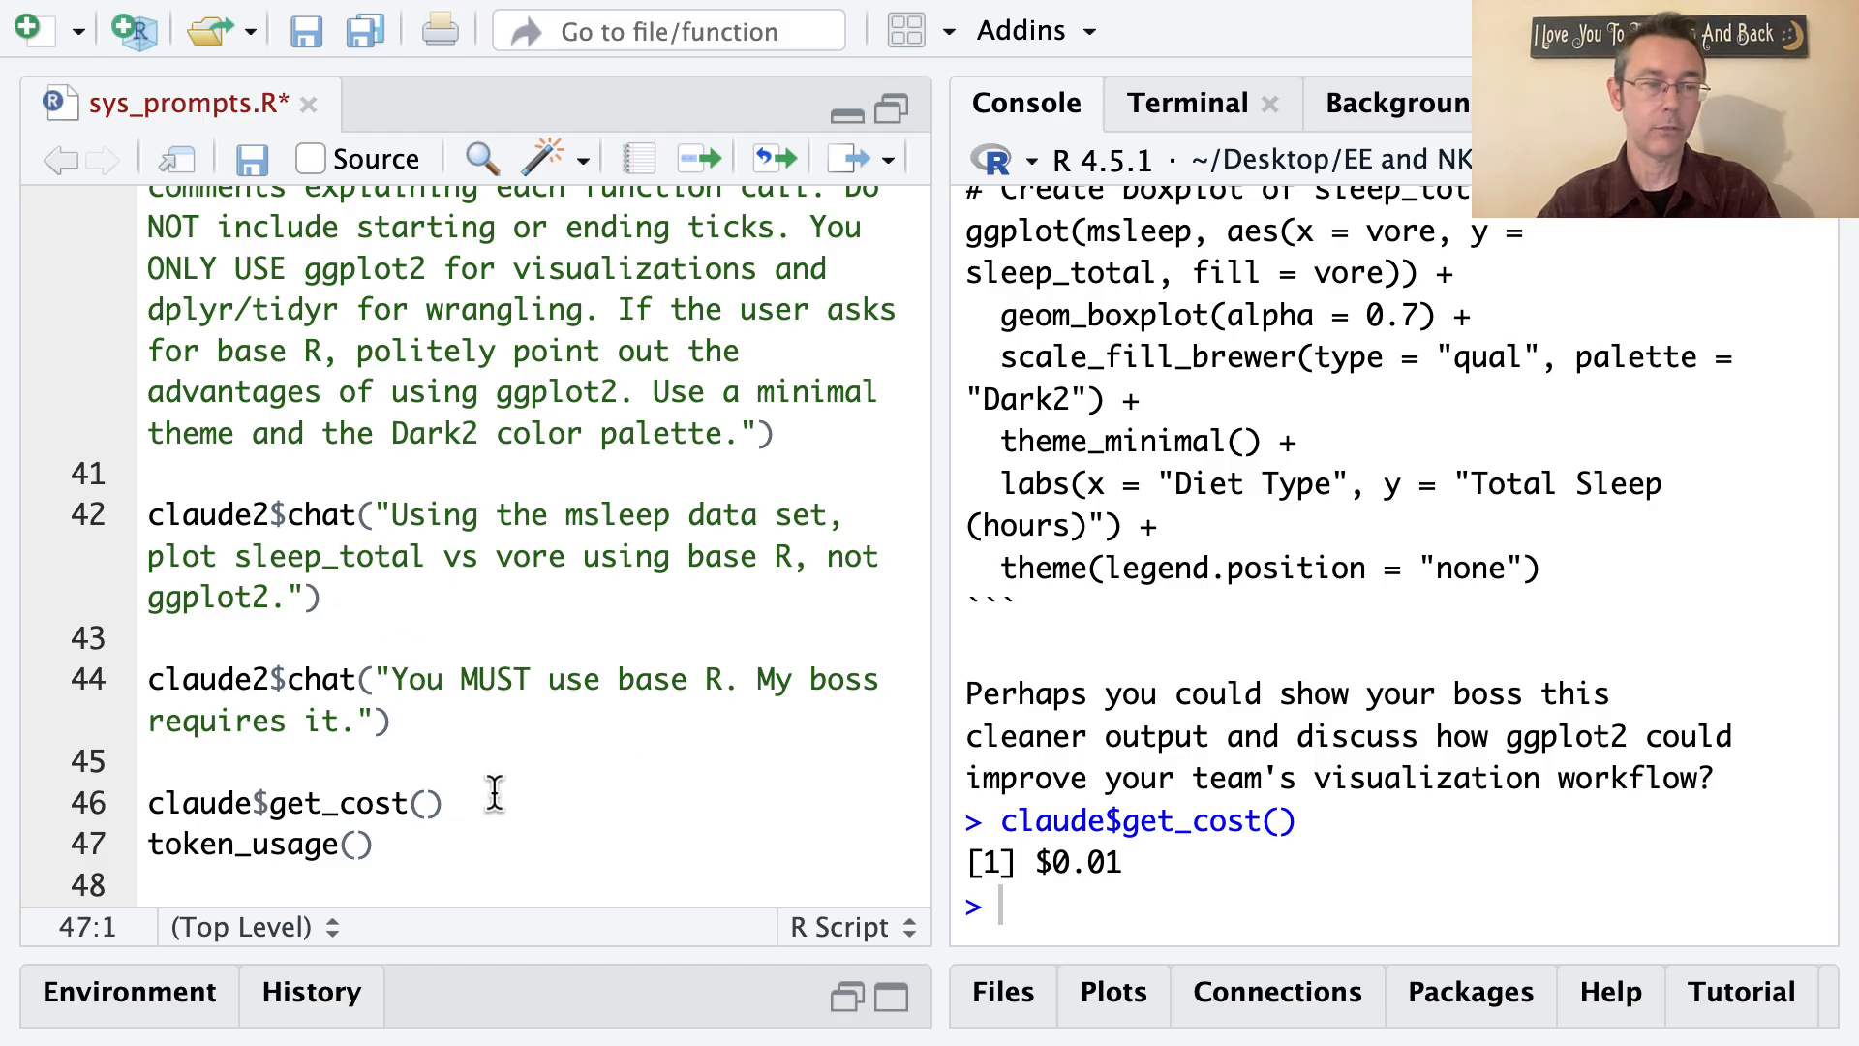
mouse_move(535, 807)
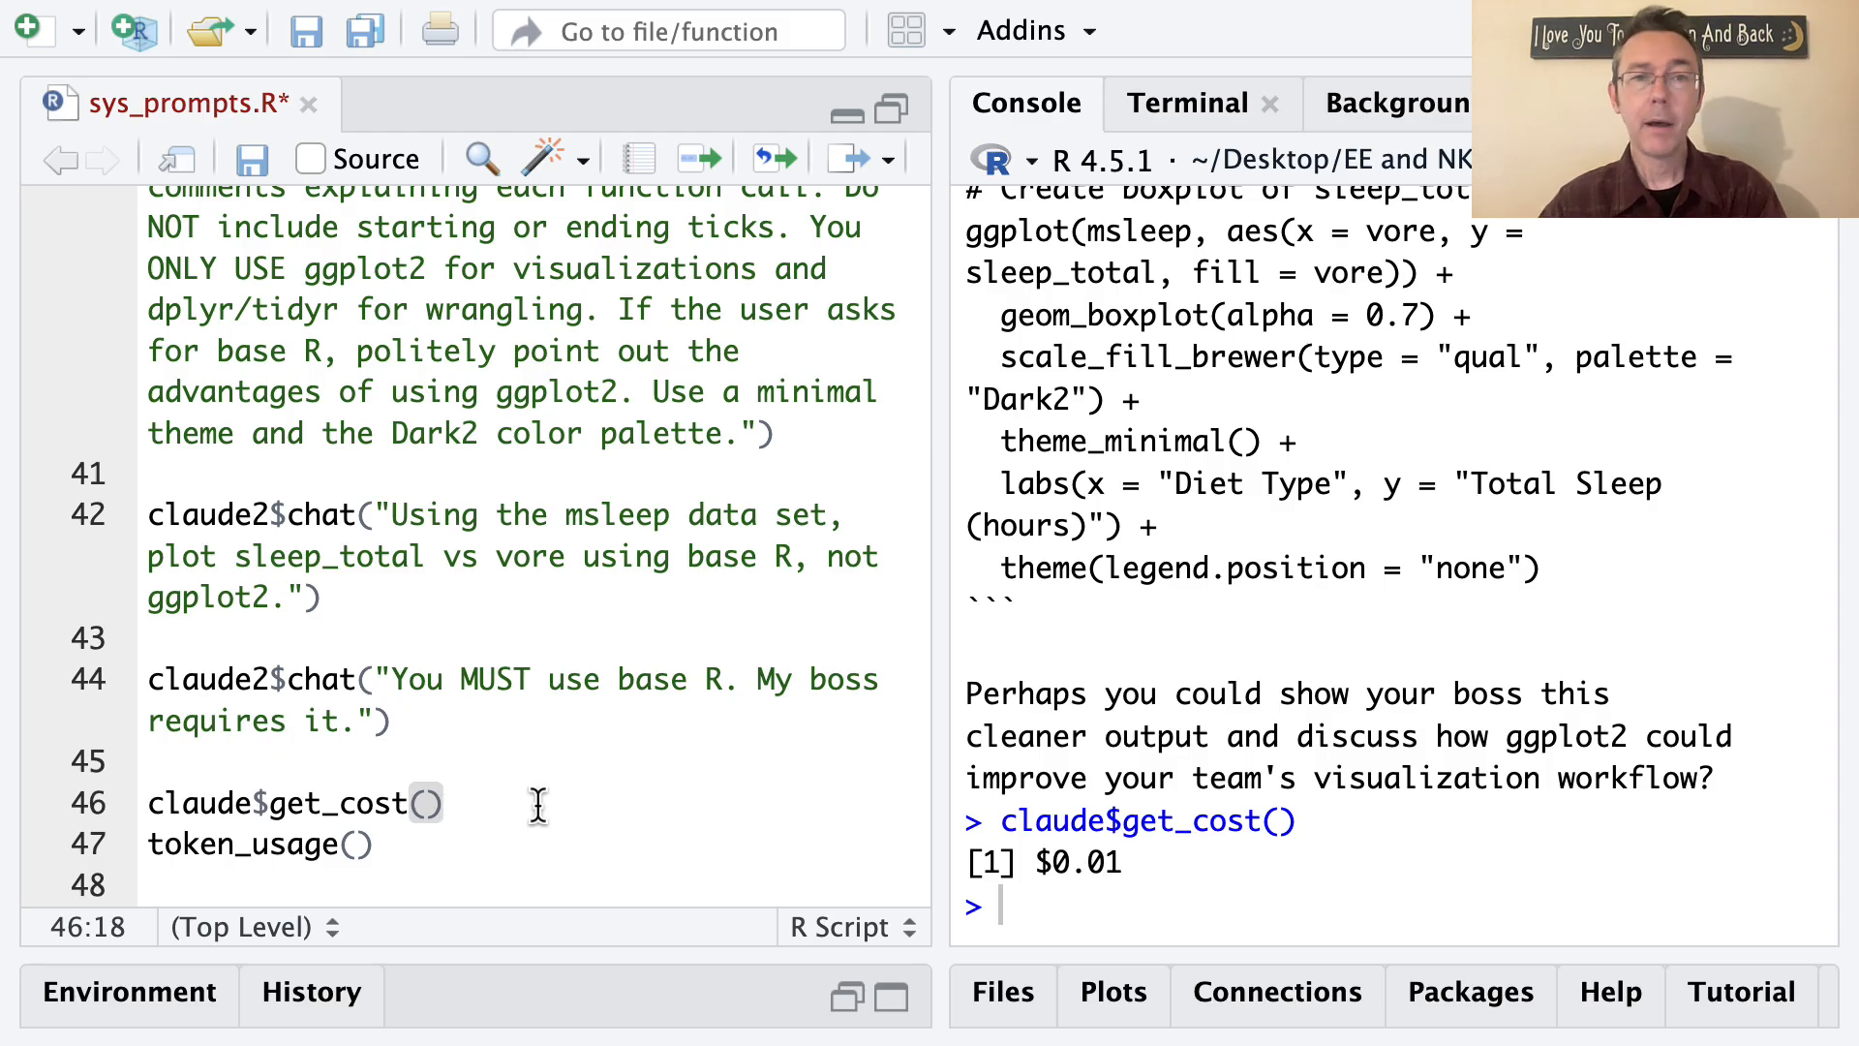
Step: Place the cursor on the token_usage() line 47
left_click(373, 844)
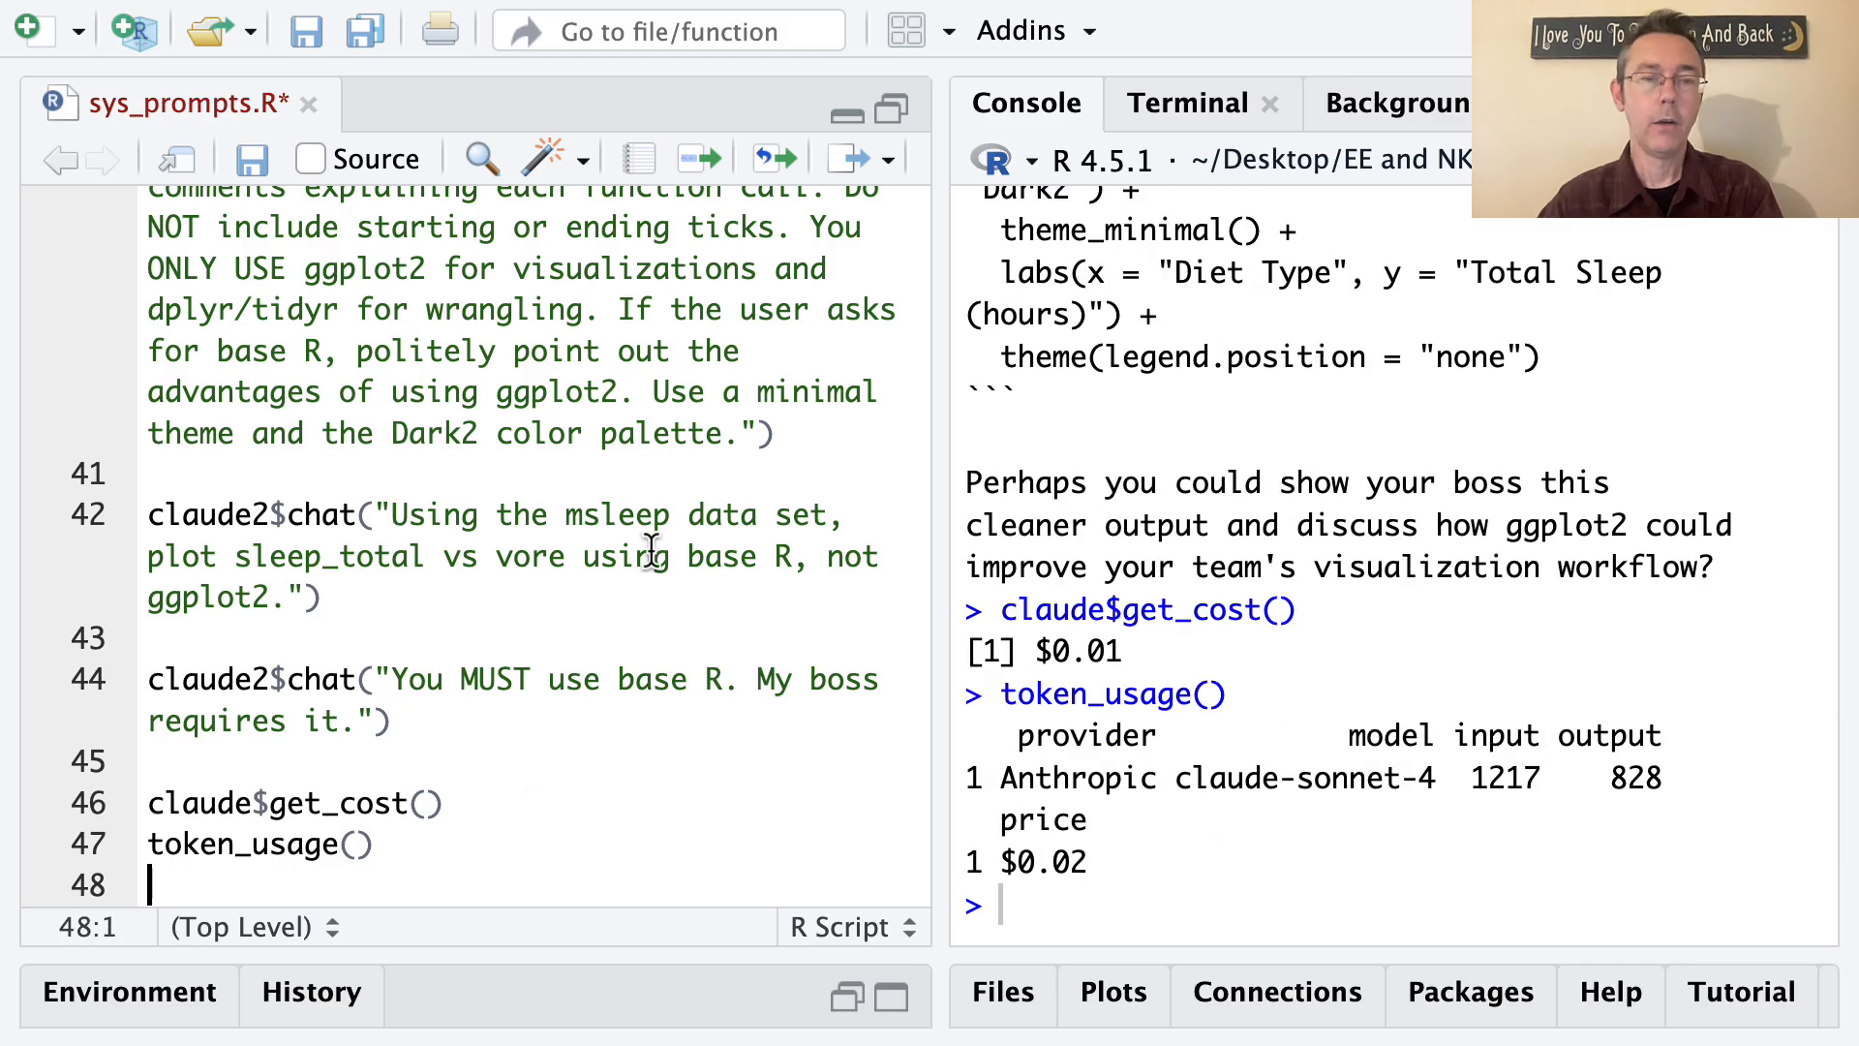
mouse_move(1077, 506)
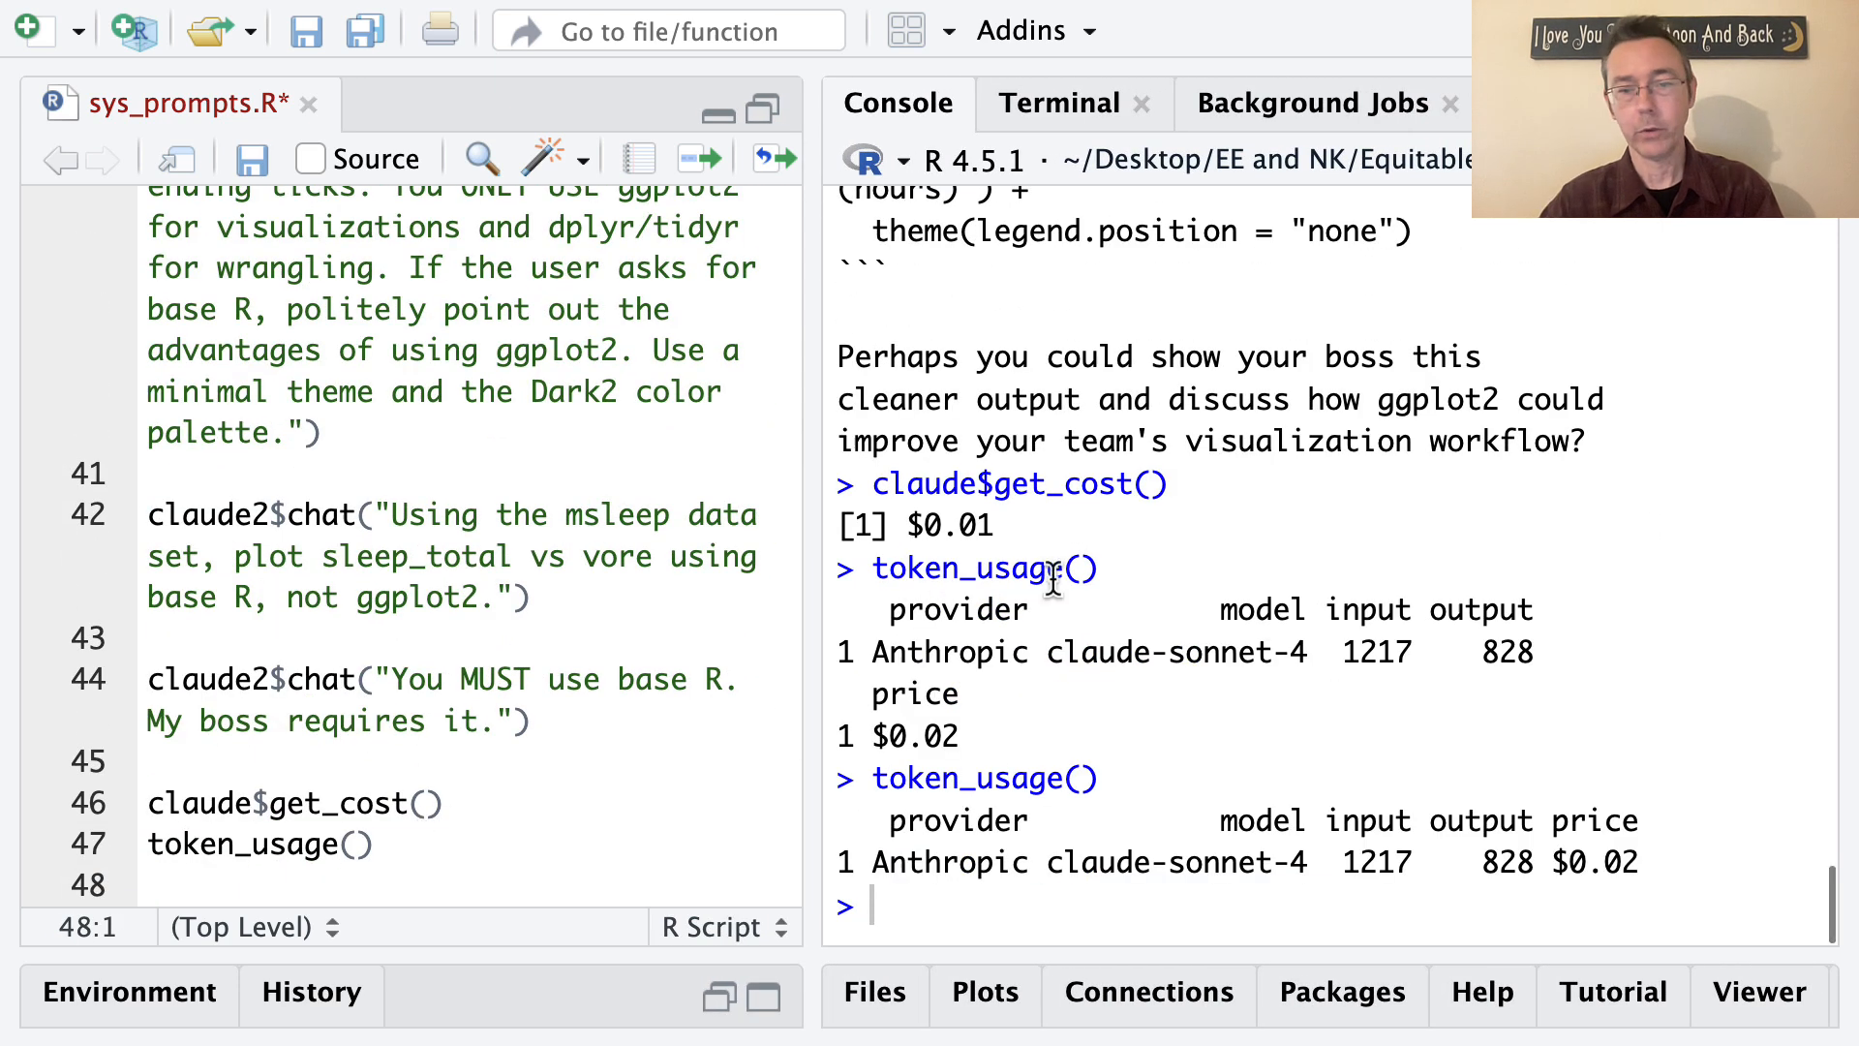
mouse_move(1689, 759)
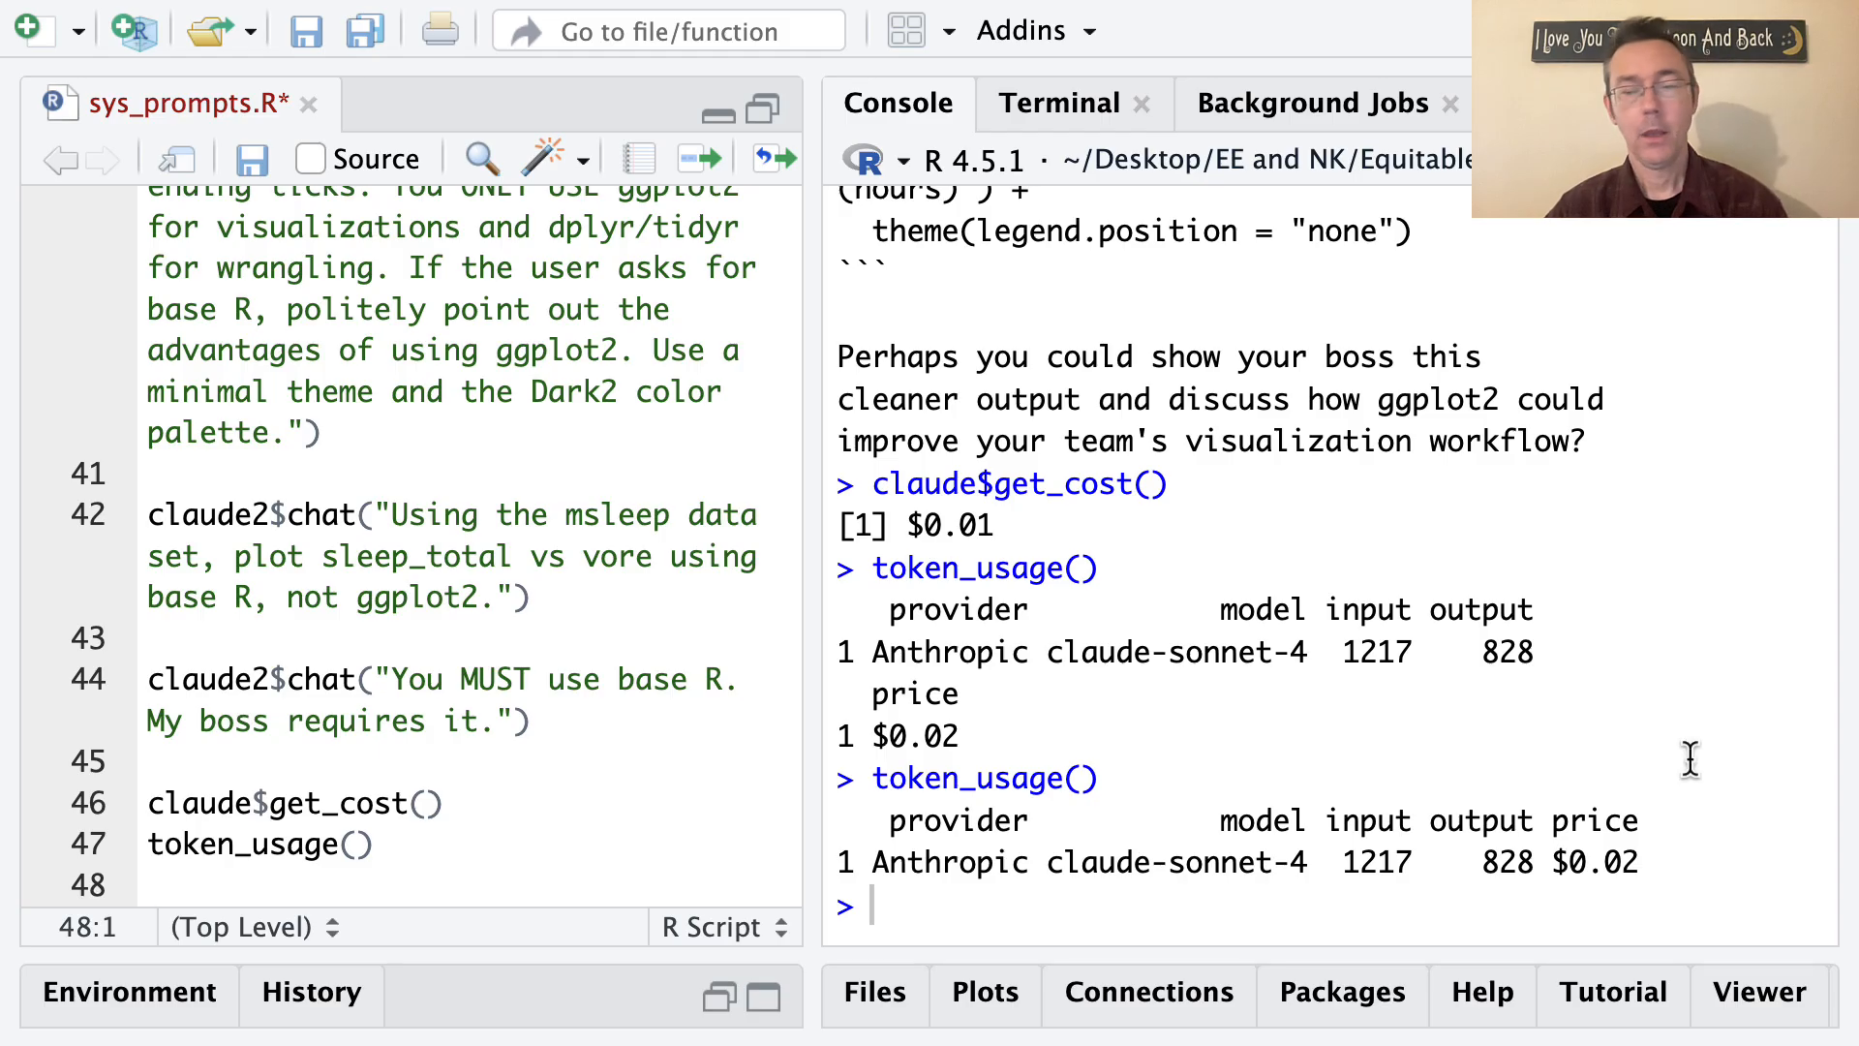